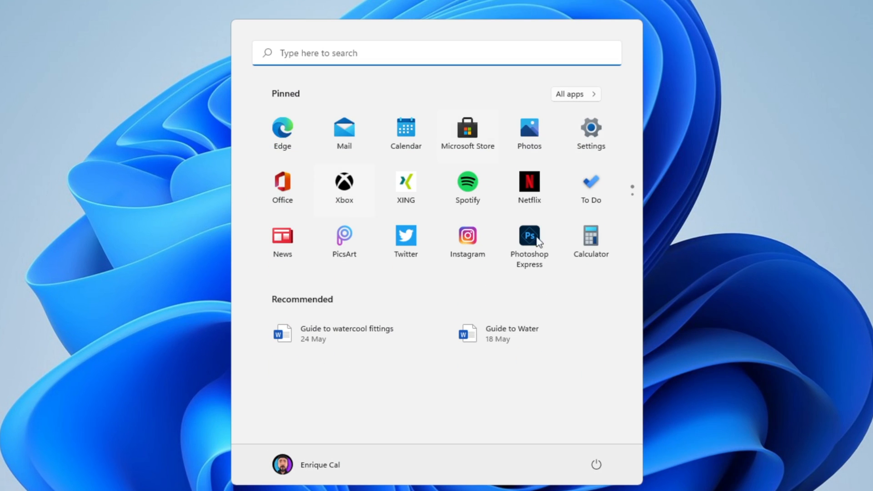
Scroll through the Start menu's All apps list of installed apps.
left_click(574, 94)
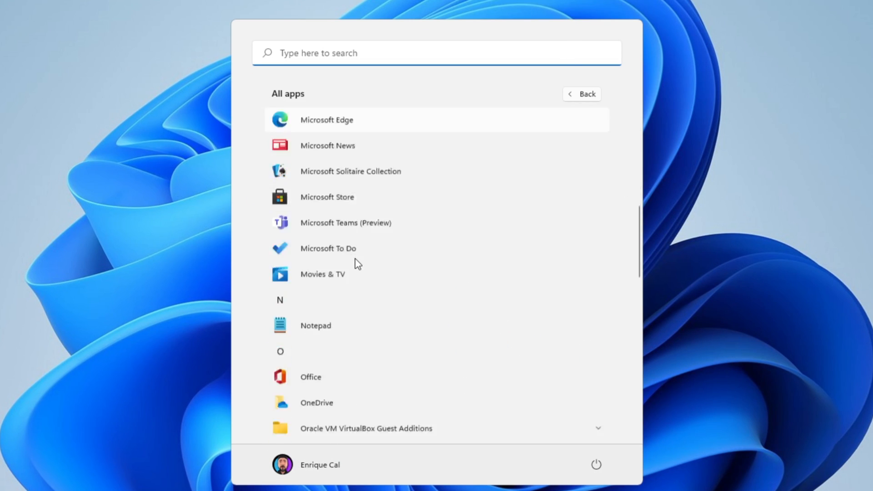
scroll("down", 3)
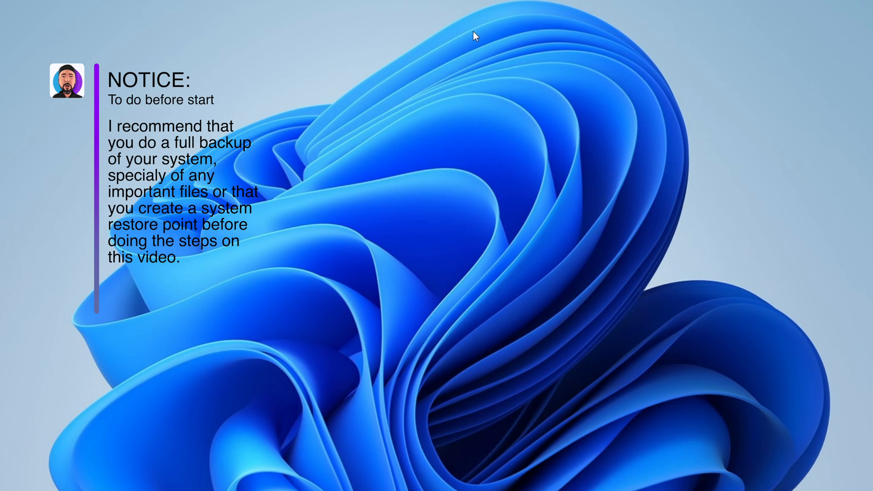
mouse_move(483, 65)
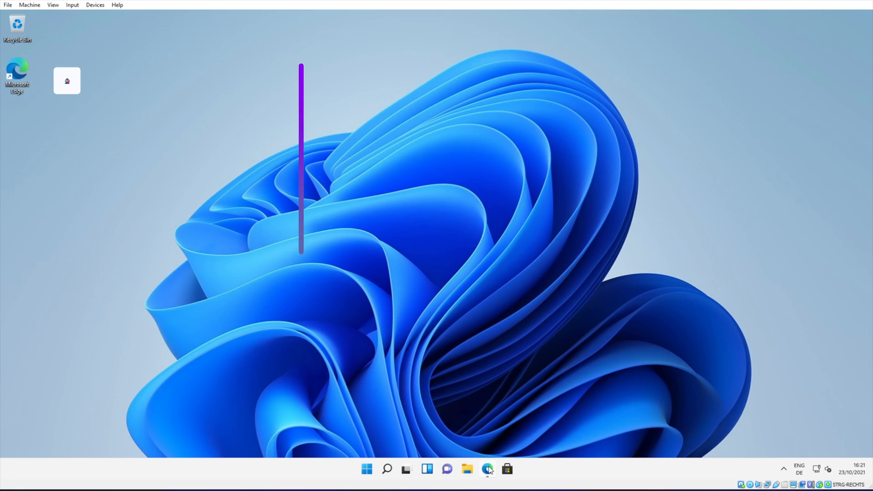
In Edge, follow the ThisIsWin11 README Download link to the 0.87.0 releases page.
left_click(486, 468)
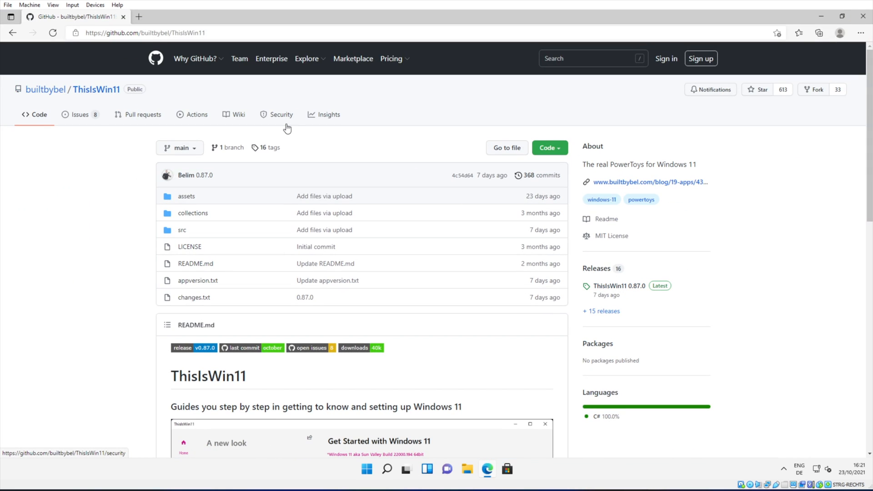
mouse_move(81, 206)
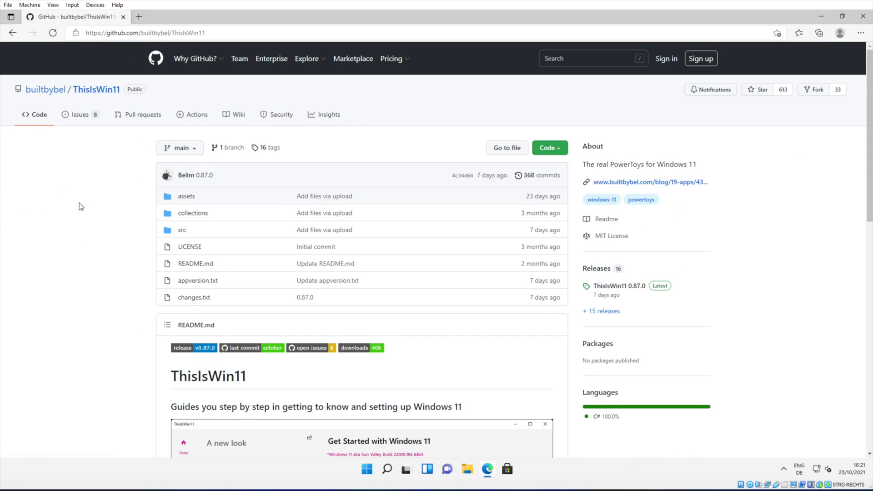
mouse_move(96, 89)
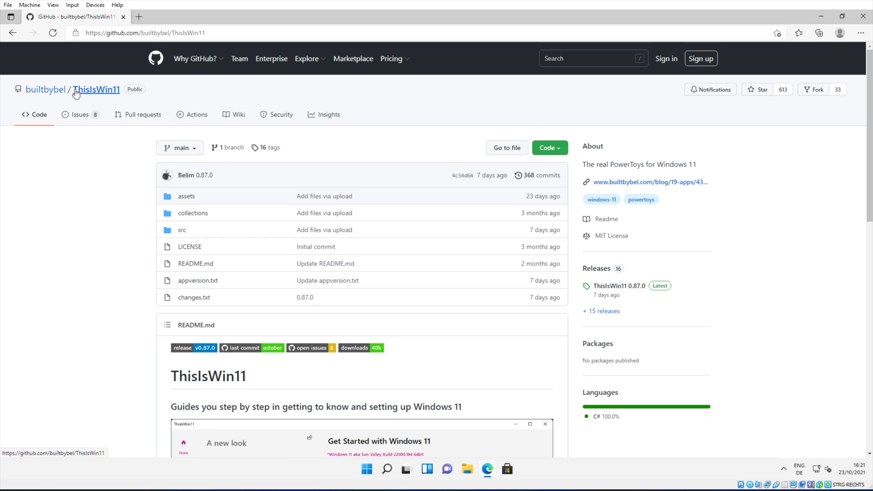
mouse_move(117, 92)
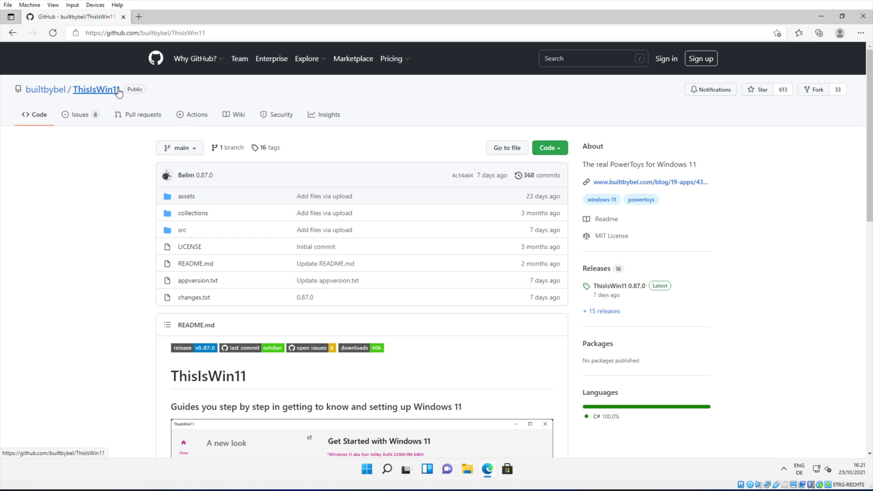
scroll("down", 3)
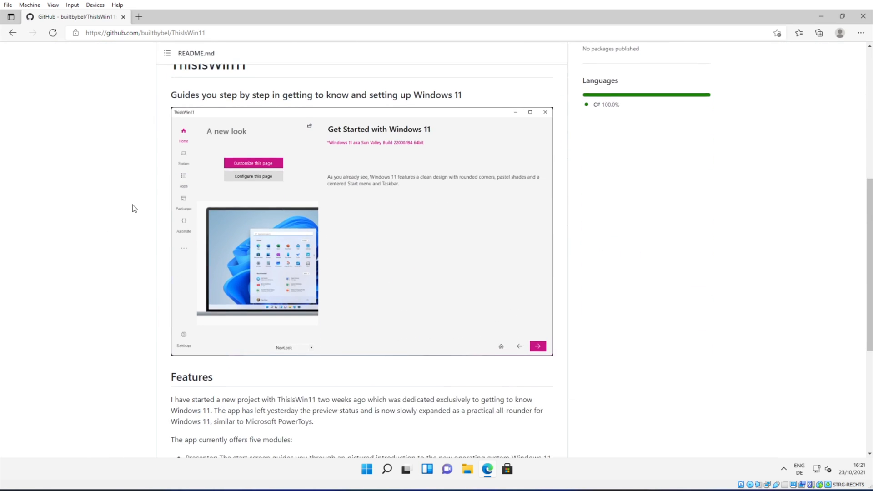
scroll("down", 3)
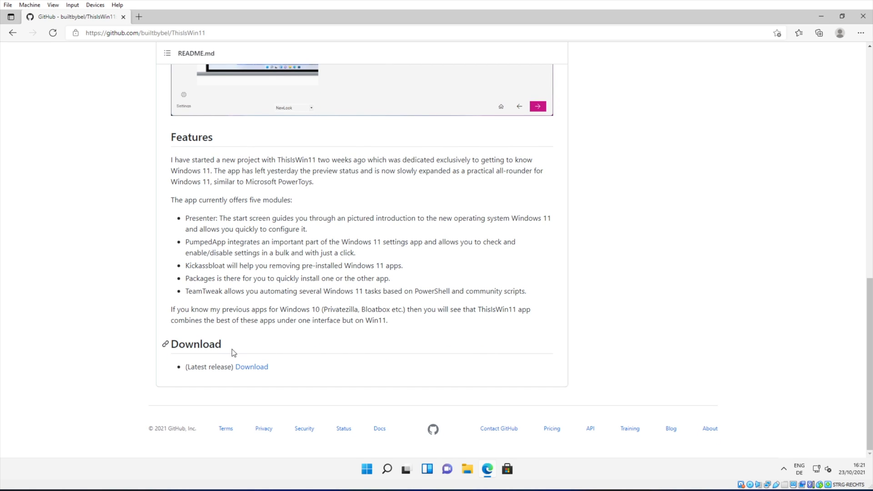
mouse_move(250, 367)
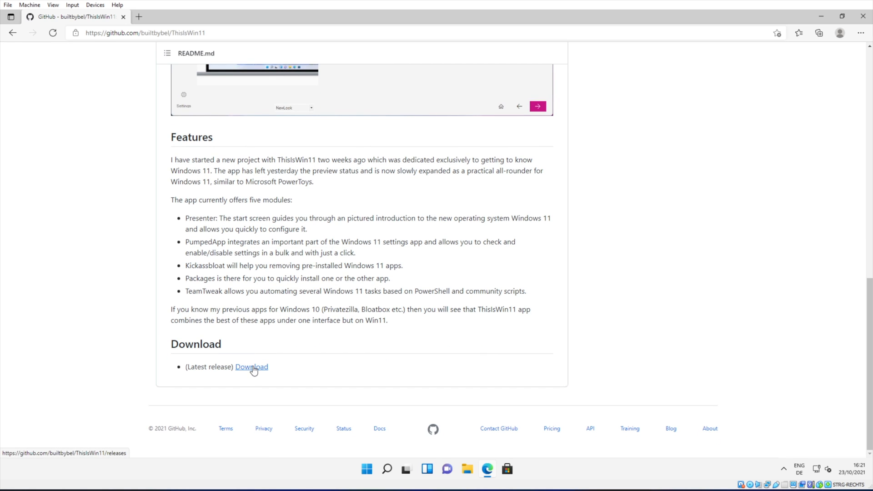
left_click(251, 366)
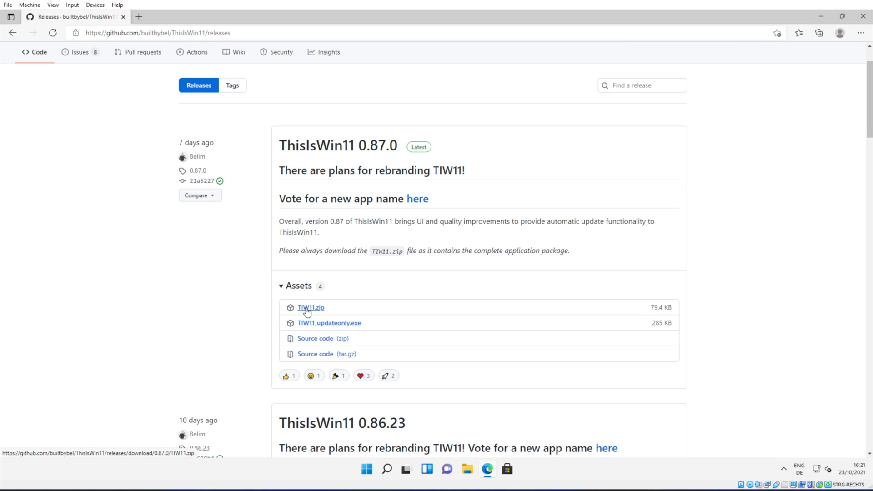
Download TIW11.zip and extract it into a TIW11 folder in Downloads.
left_click(310, 307)
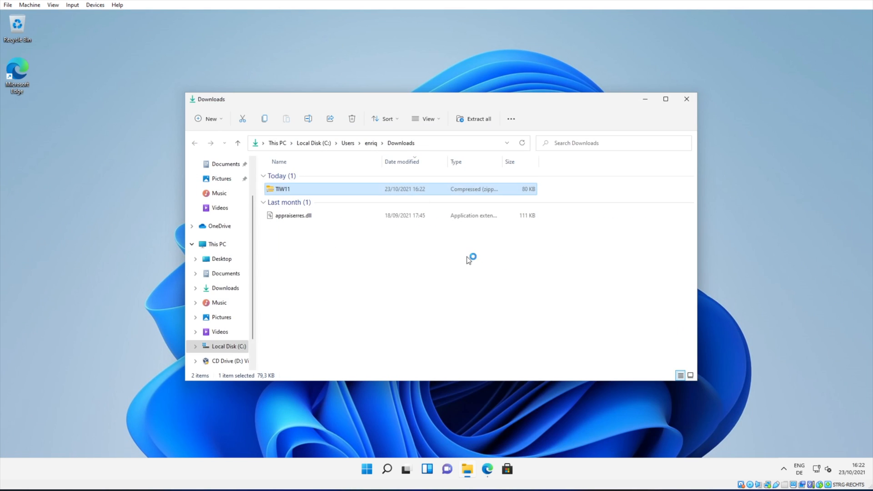
right_click(282, 188)
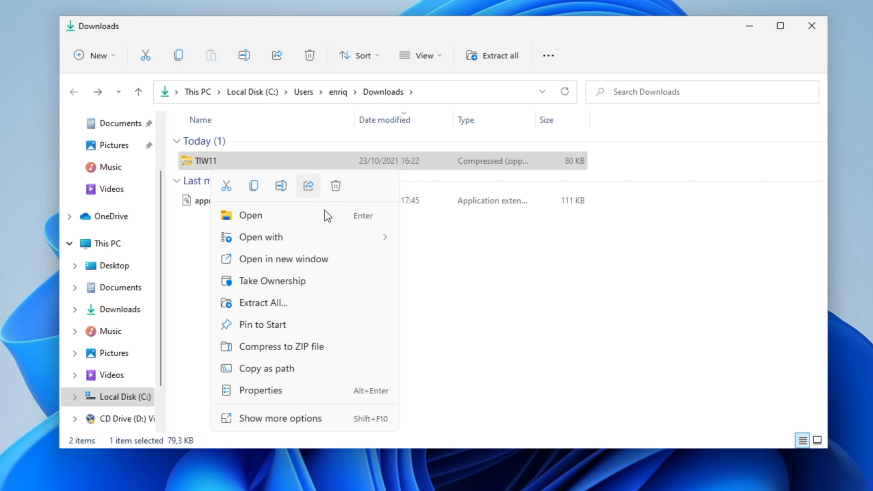
left_click(262, 303)
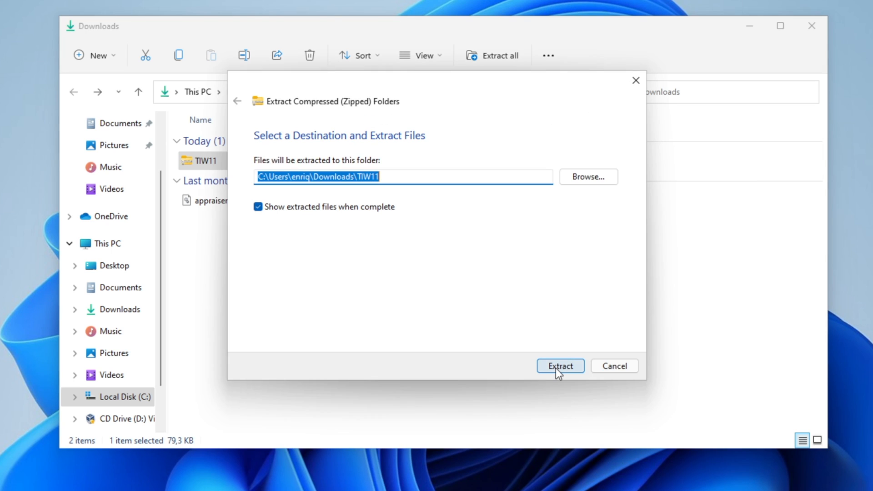
left_click(560, 365)
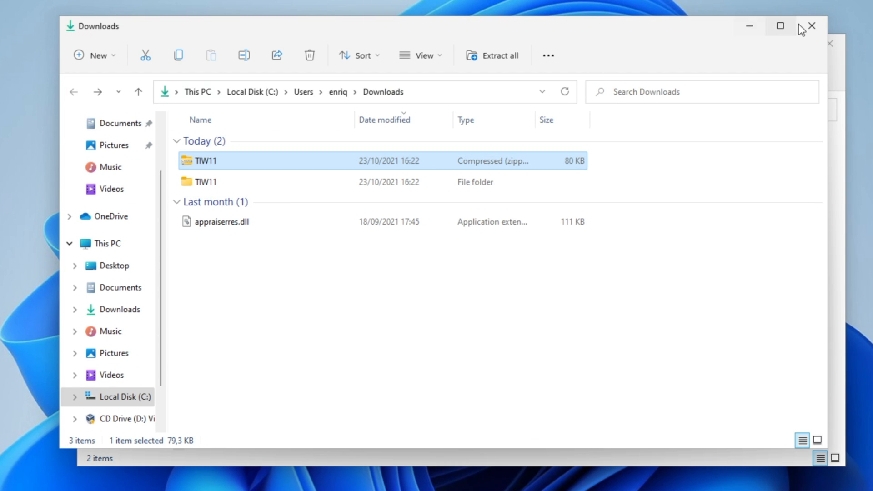
Launch ThisIsWin11 from the TIW11 folder, allowing it through SmartScreen and User Account Control.
double_click(205, 182)
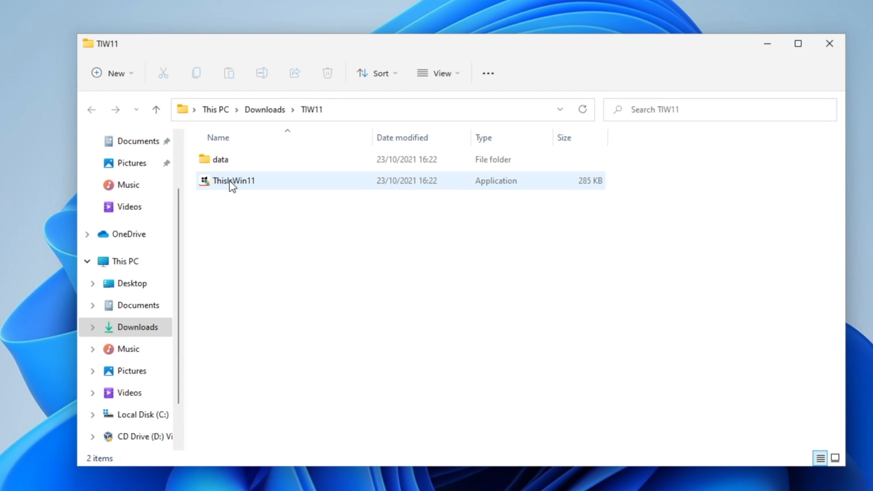
double_click(232, 180)
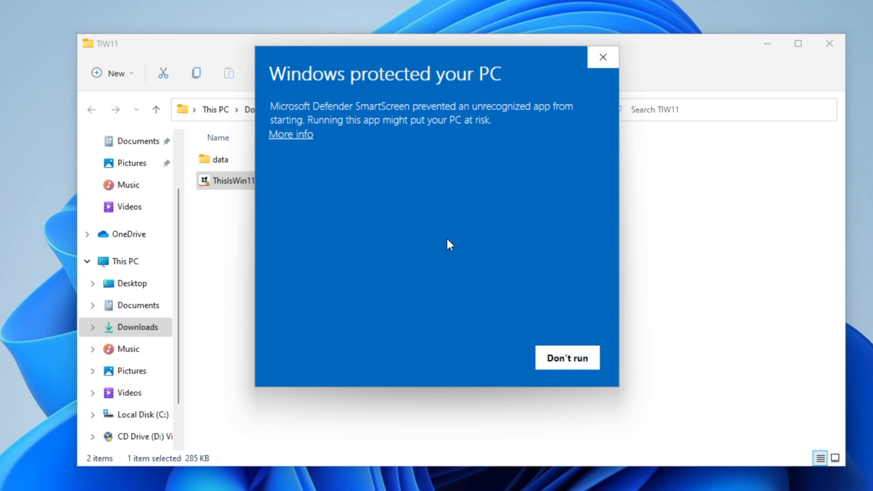
mouse_move(459, 174)
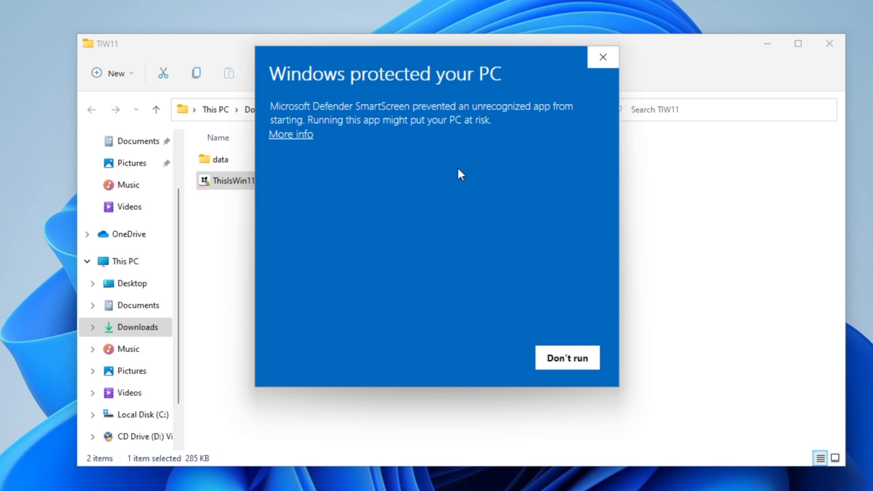
mouse_move(382, 105)
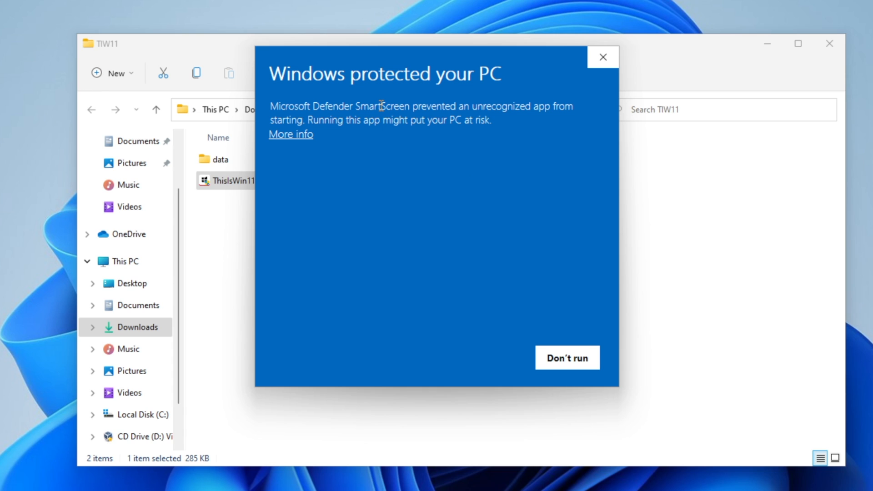
mouse_move(290, 139)
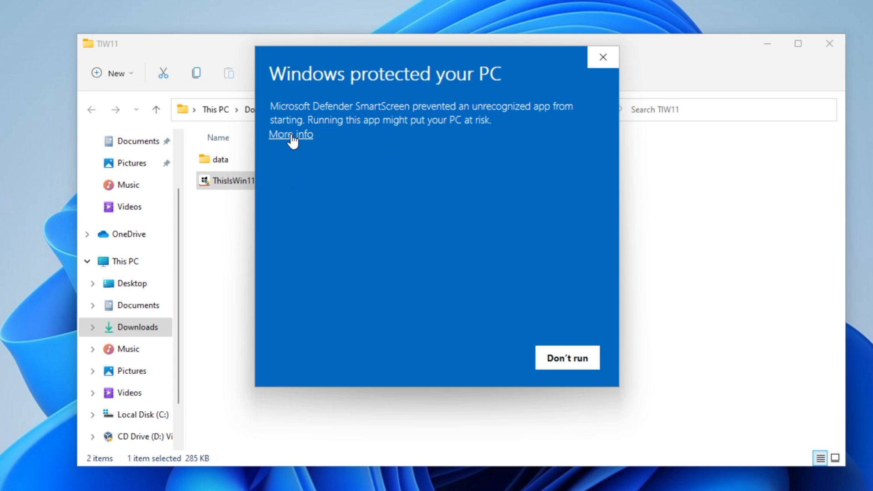
left_click(289, 134)
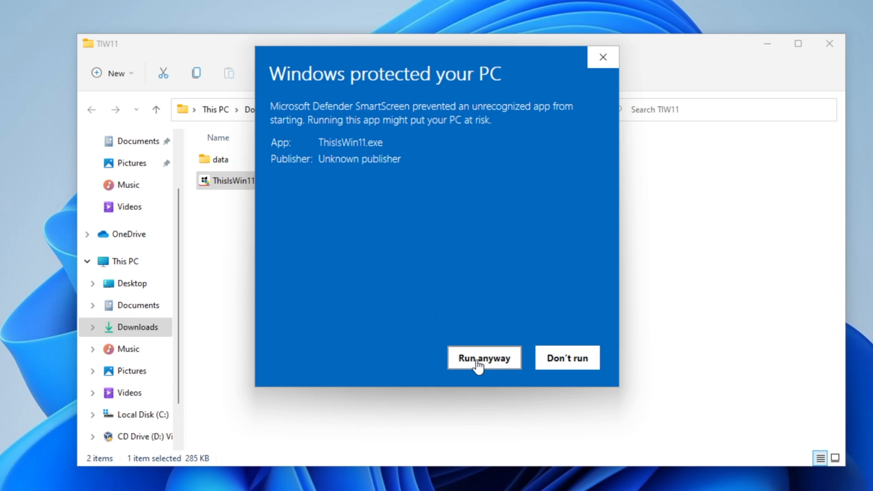
left_click(482, 357)
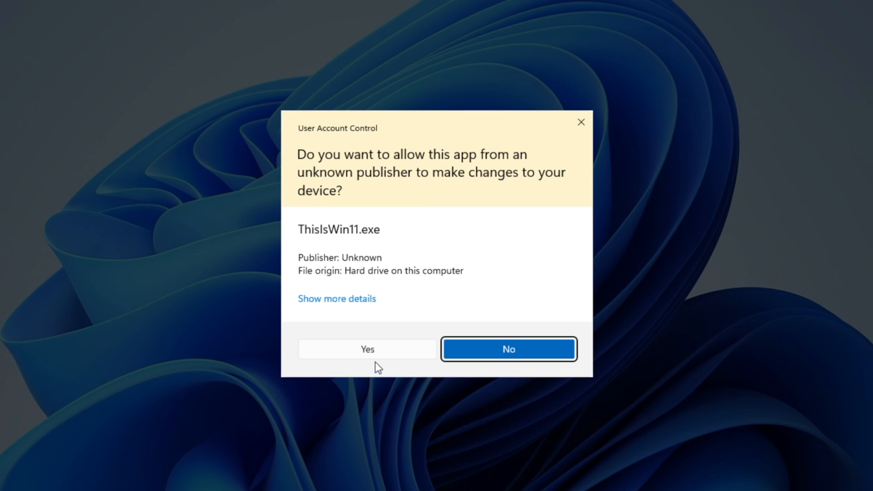
left_click(367, 349)
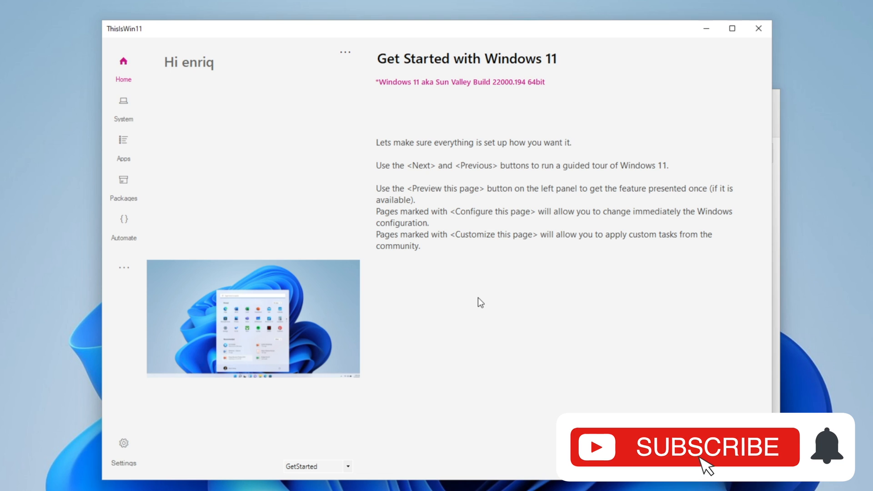
Open the System section and expand the Windows 11 Build 22000.194 setting categories.
left_click(685, 446)
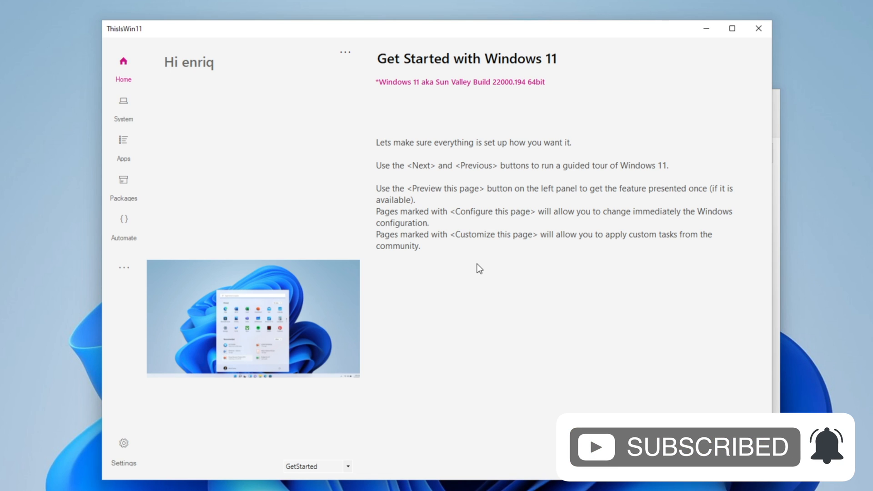
mouse_move(123, 109)
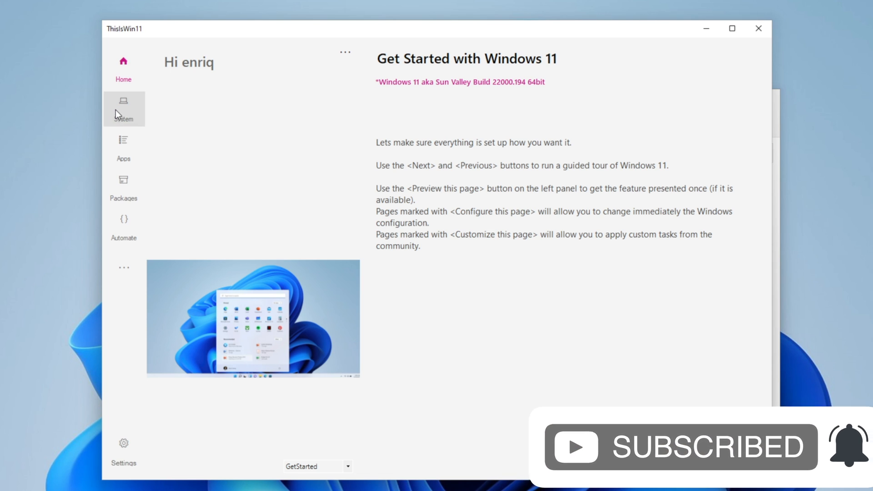
left_click(123, 109)
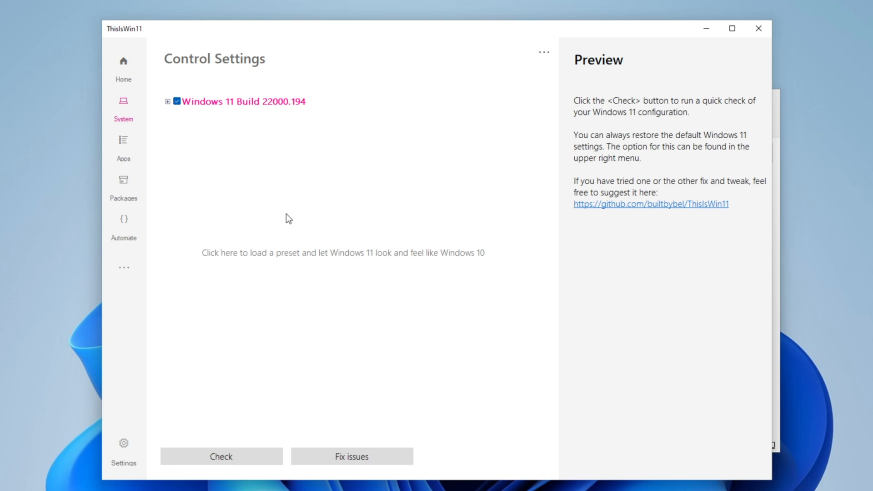
mouse_move(270, 103)
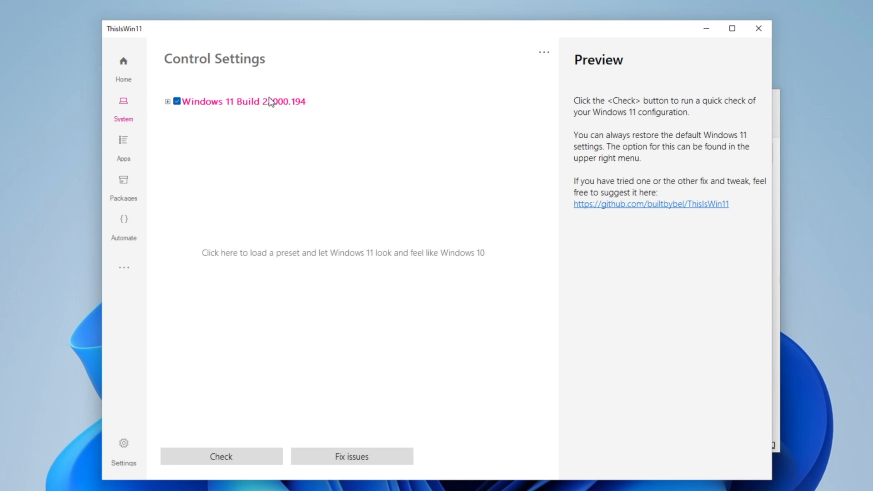
mouse_move(167, 108)
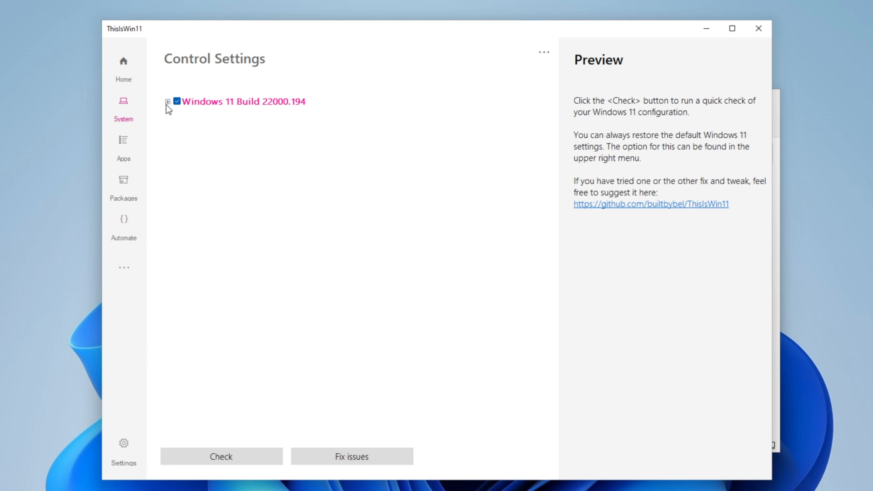
left_click(220, 456)
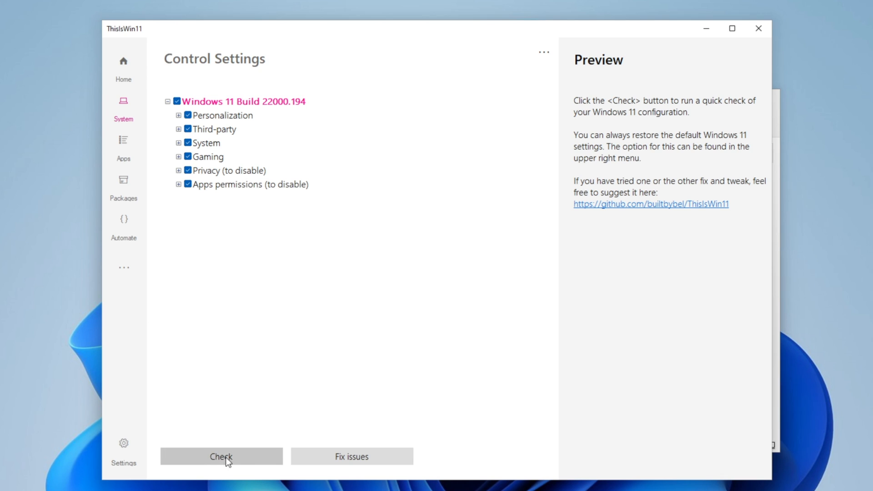
mouse_move(236, 451)
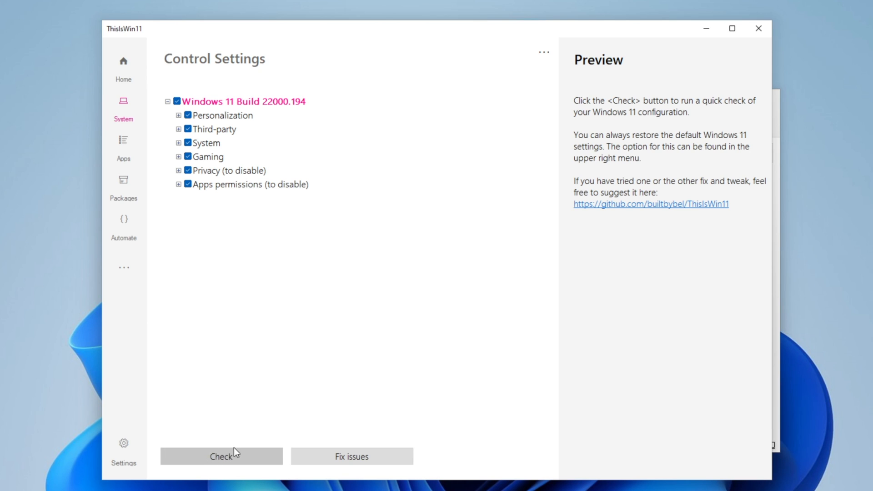
Run the configuration check flagging 54 items, and tick Remove Fax Printer.
left_click(221, 456)
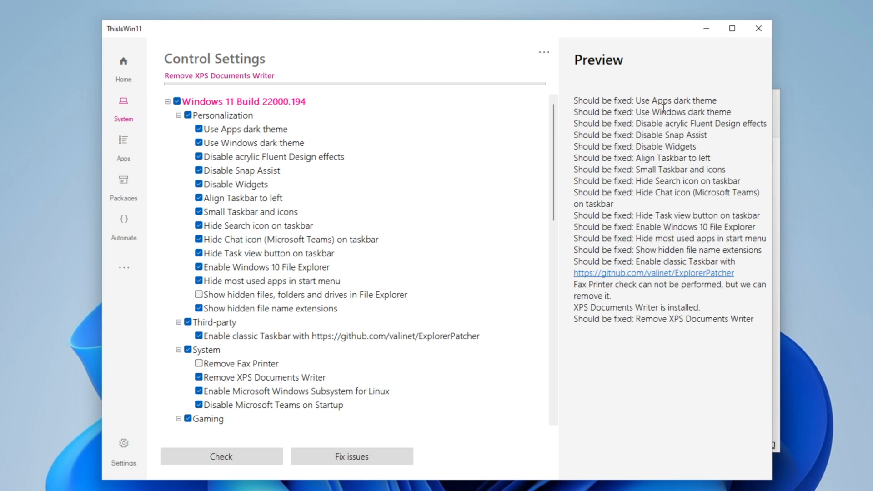
left_click(221, 456)
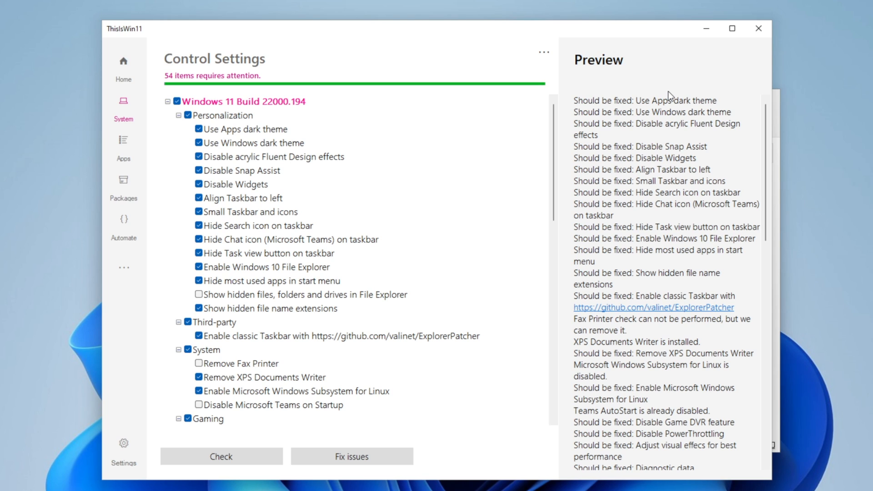
mouse_move(245, 129)
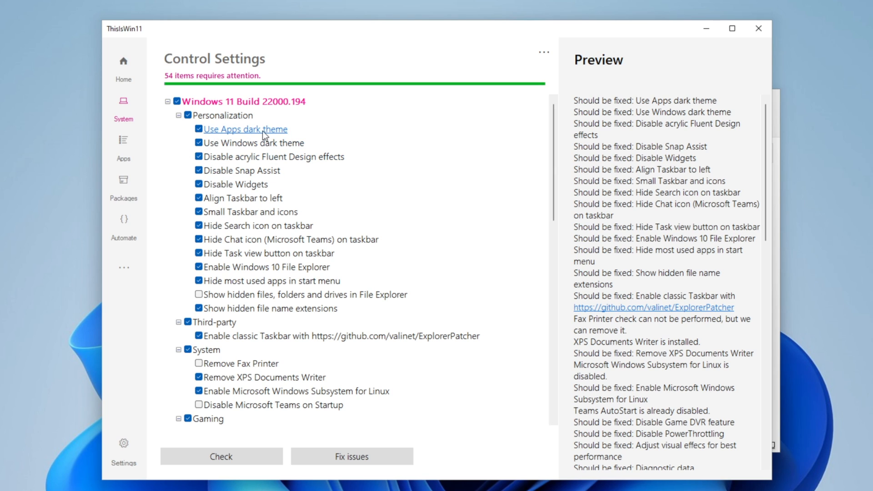
mouse_move(294, 189)
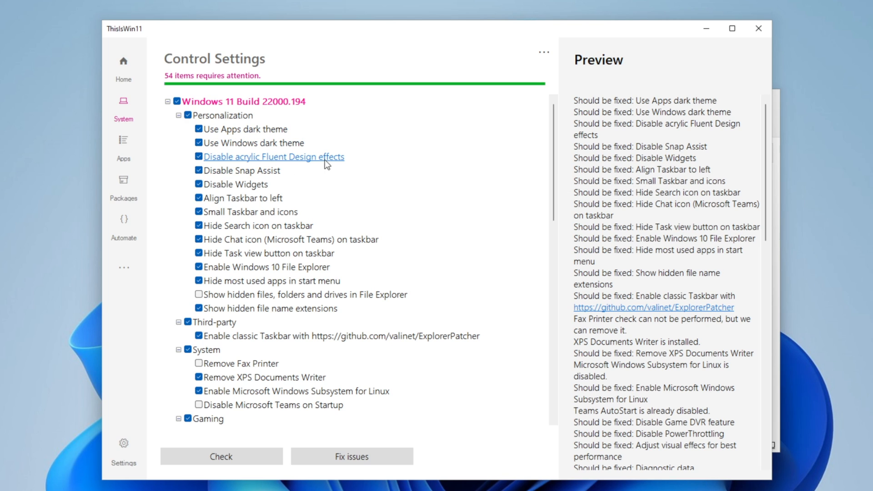
mouse_move(241, 197)
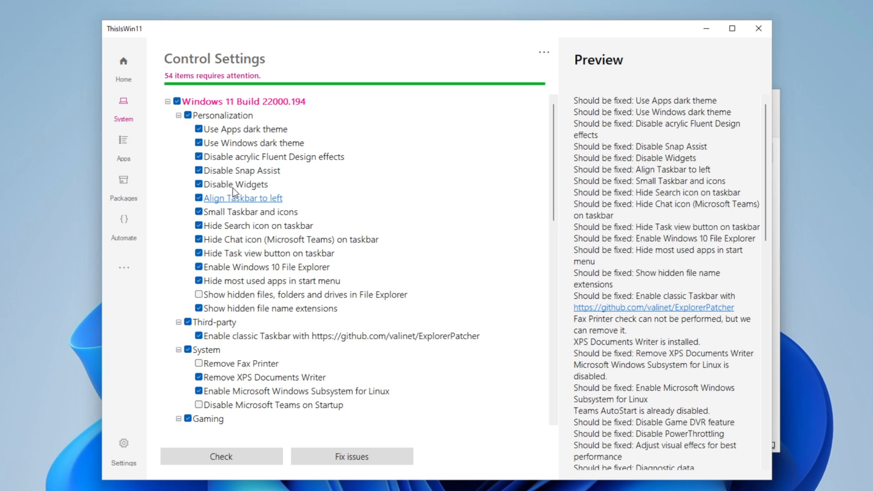
mouse_move(281, 202)
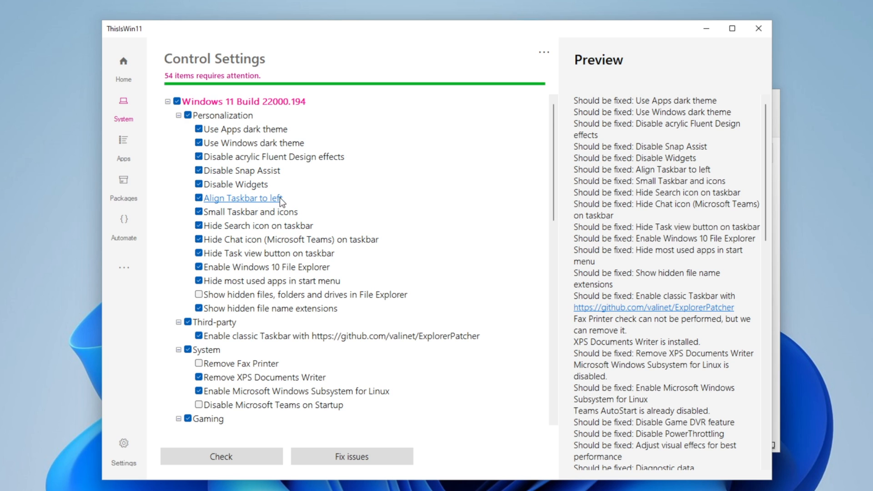
mouse_move(258, 226)
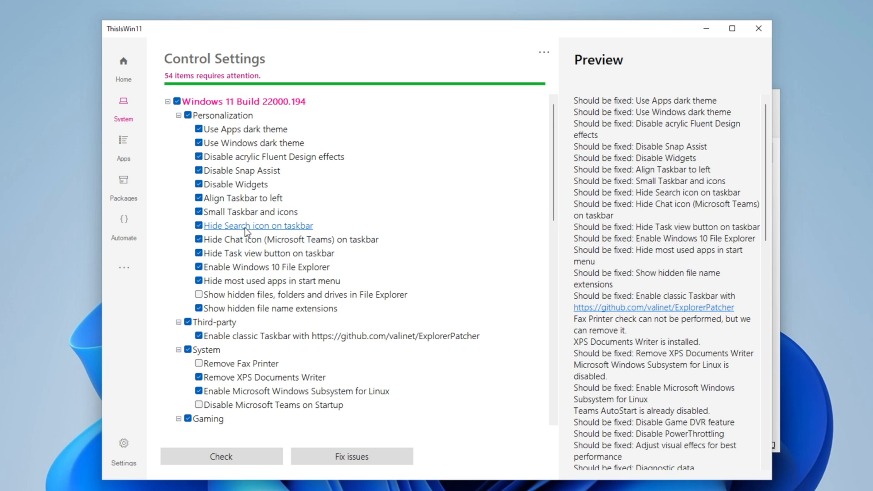
scroll("down", 3)
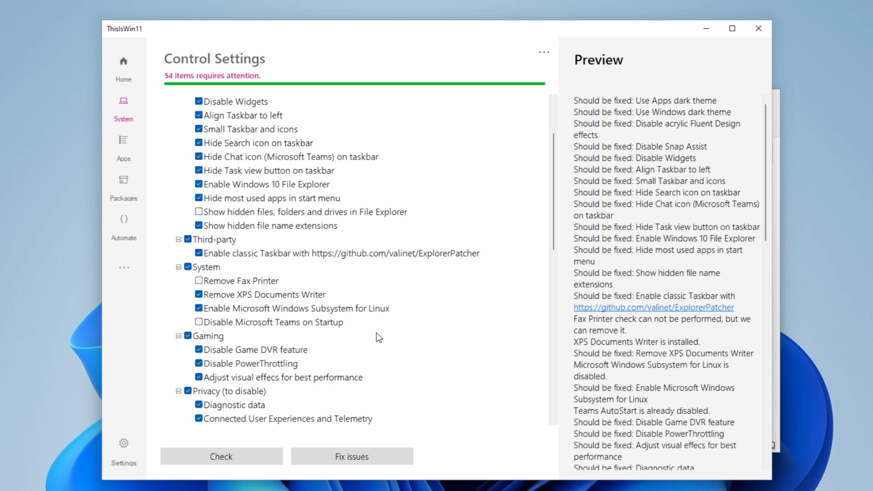
mouse_move(443, 333)
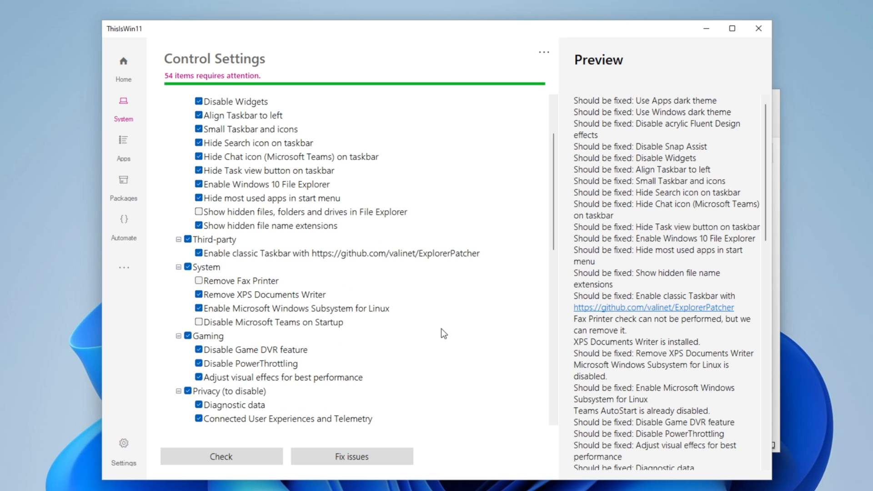
mouse_move(245, 256)
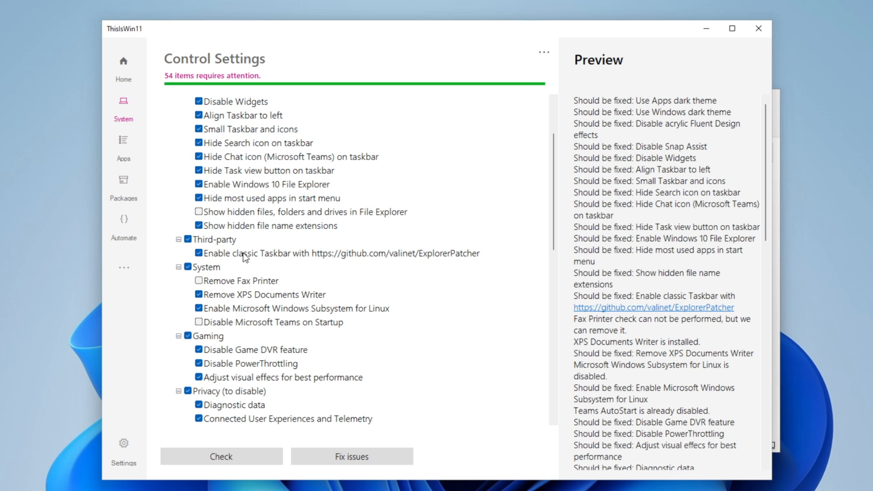
mouse_move(289, 157)
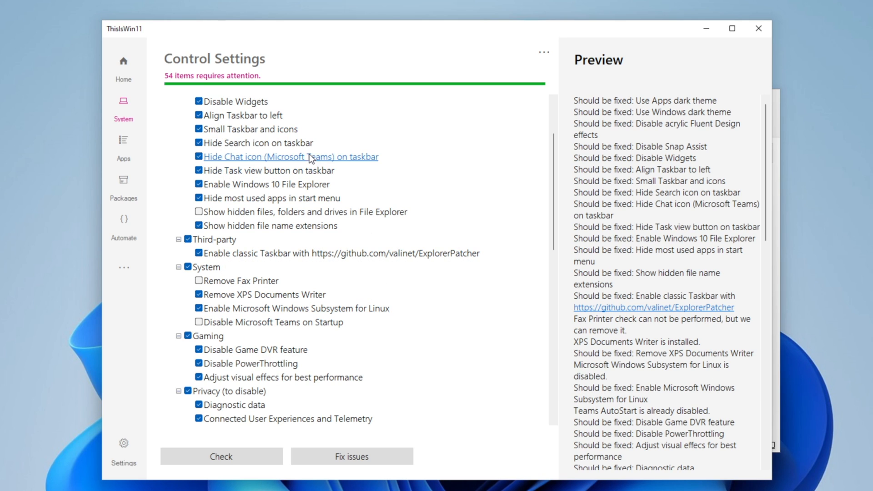
mouse_move(457, 381)
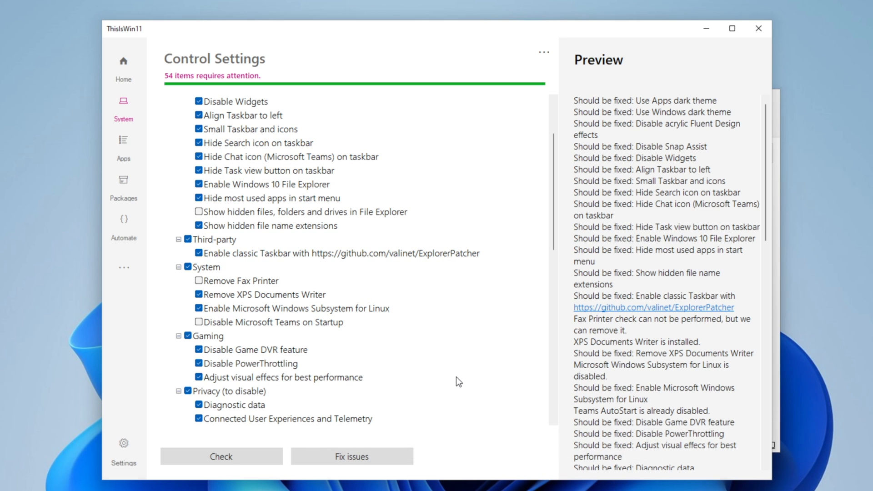
mouse_move(363, 338)
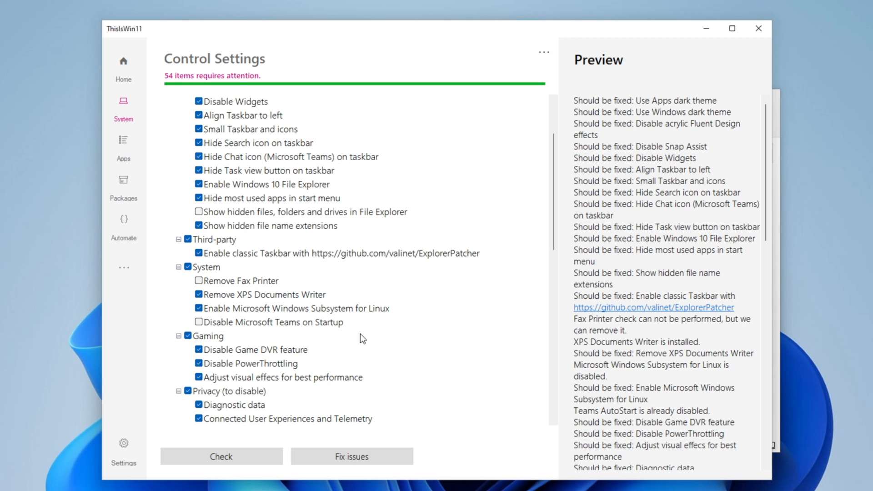
mouse_move(265, 349)
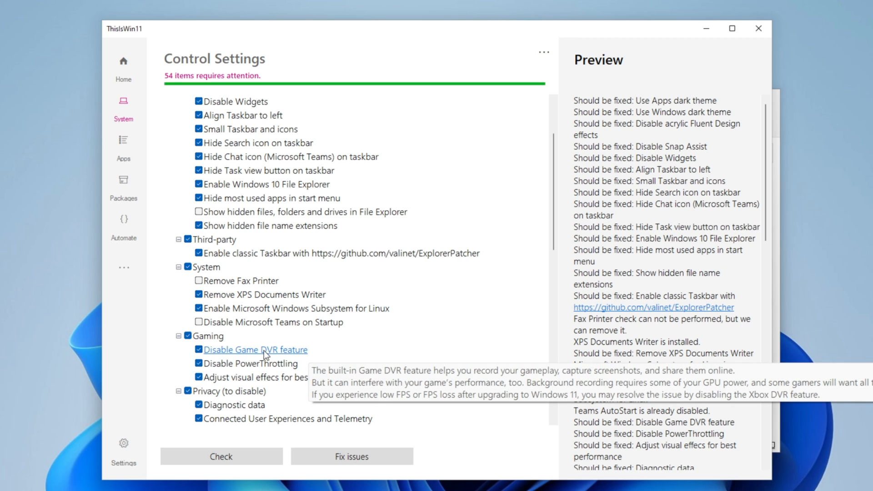
mouse_move(182, 316)
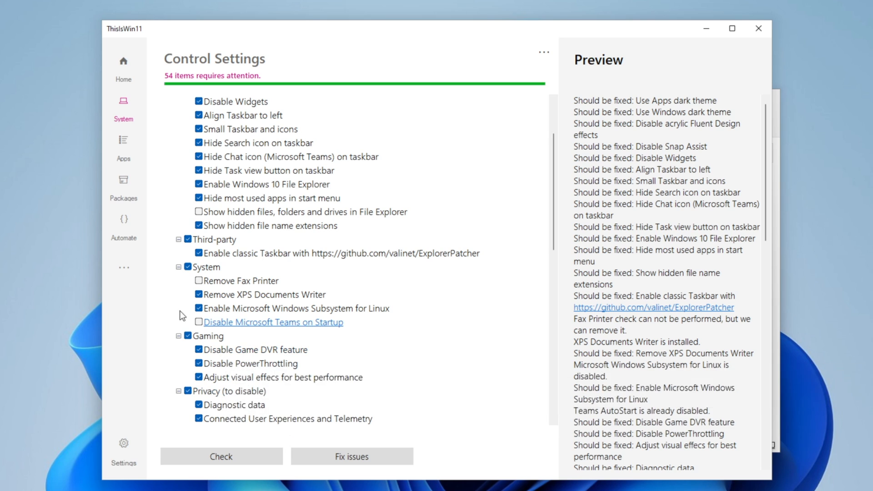
mouse_move(247, 284)
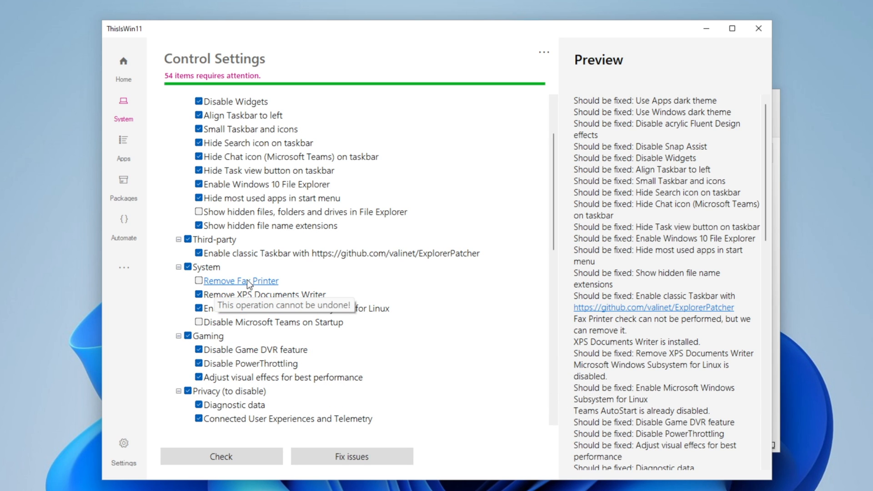
left_click(198, 280)
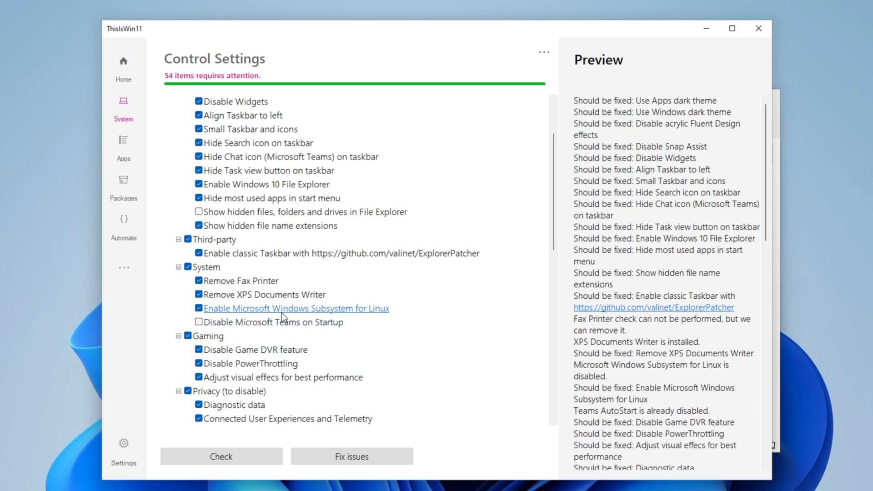
Untick the Apps permissions (to disable) group, keeping Fax Printer, XPS Writer and Linux fixes.
scroll("down", 3)
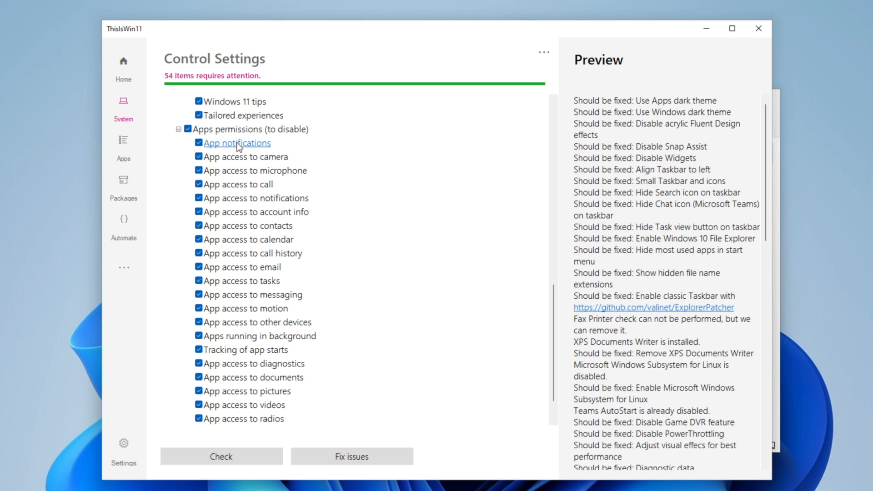
mouse_move(237, 144)
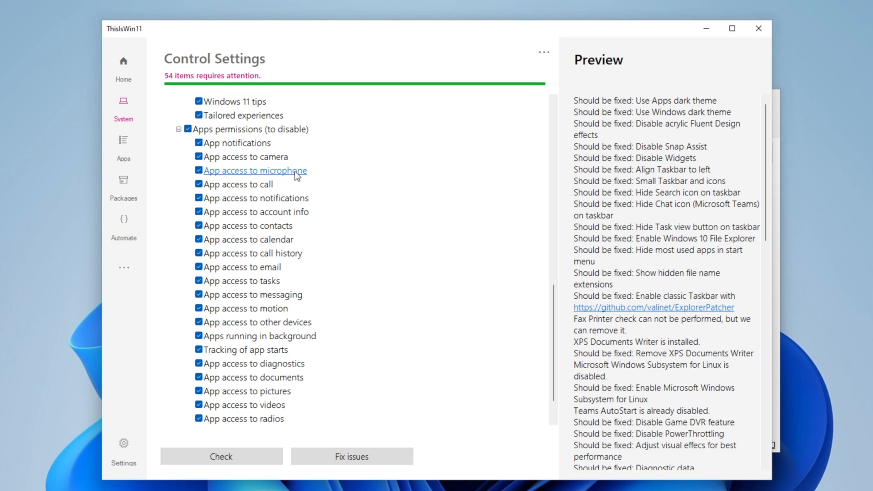
mouse_move(369, 293)
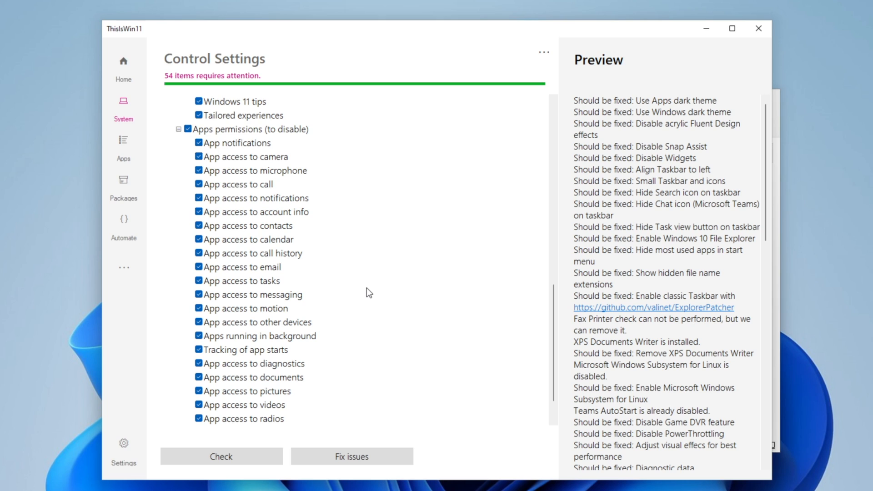
mouse_move(354, 273)
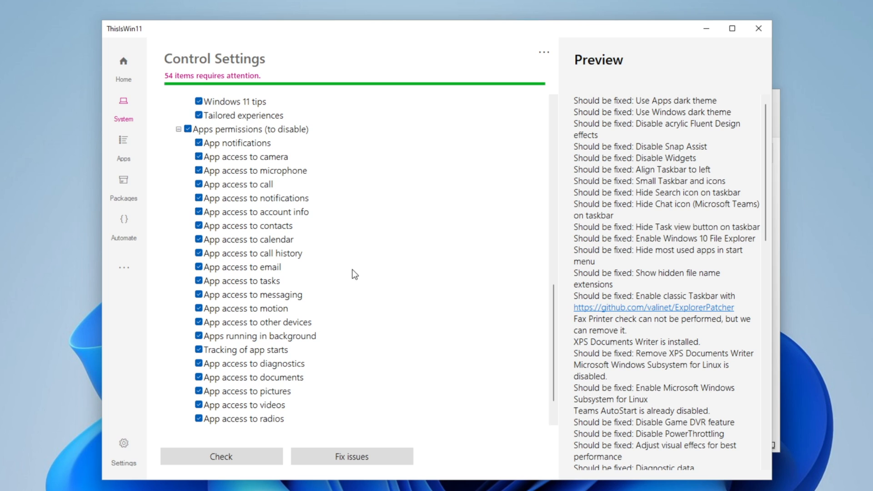
mouse_move(327, 233)
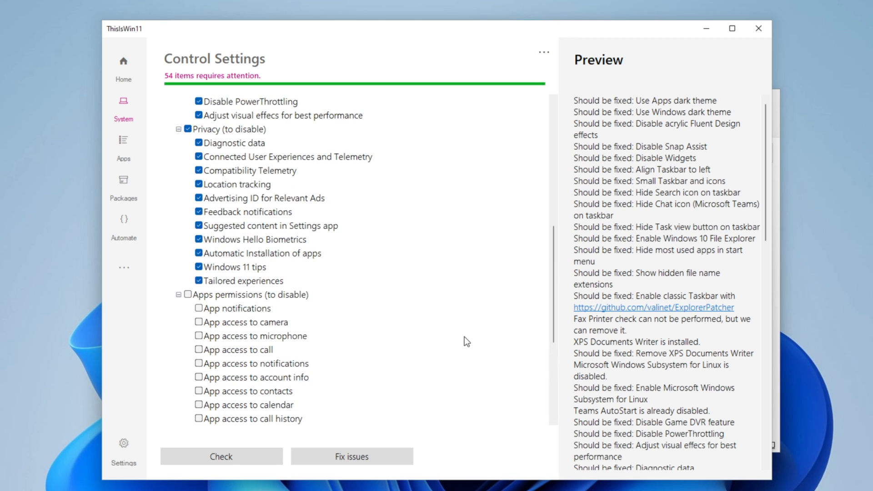
scroll("up", 3)
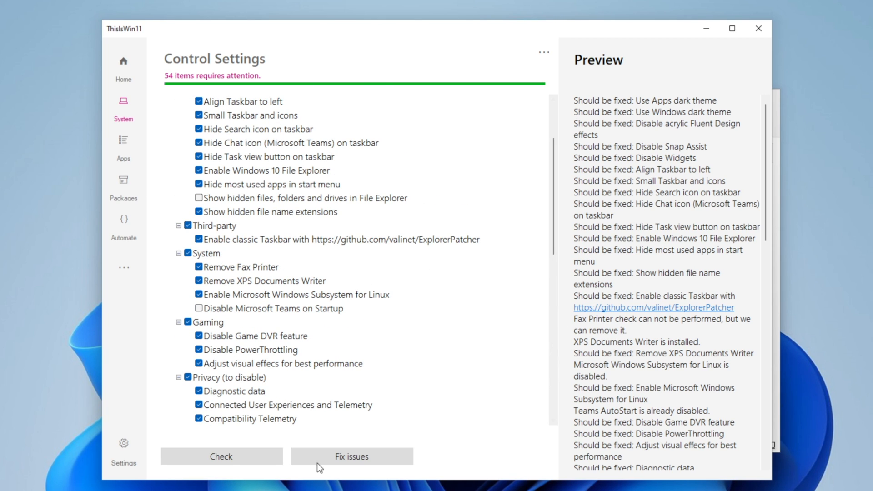
Apply the selected fixes and inspect the resulting dark theme and taskbar in Start.
left_click(351, 456)
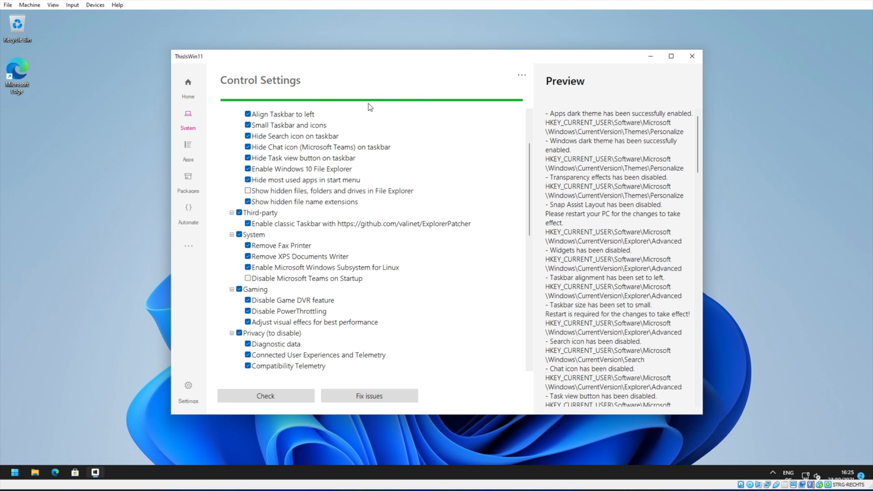
mouse_move(15, 473)
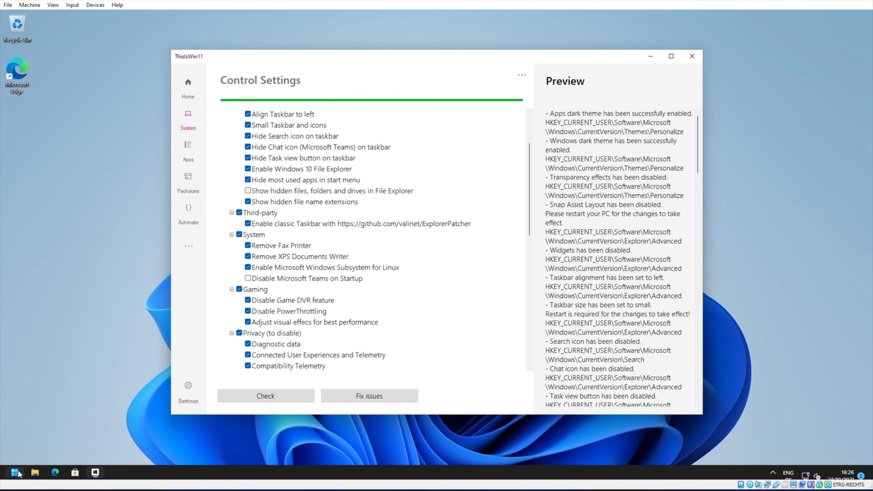
left_click(15, 473)
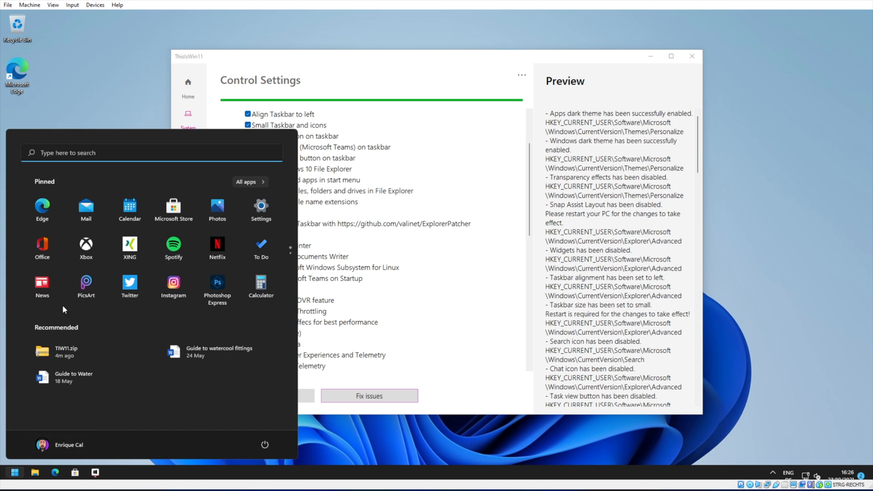
mouse_move(118, 144)
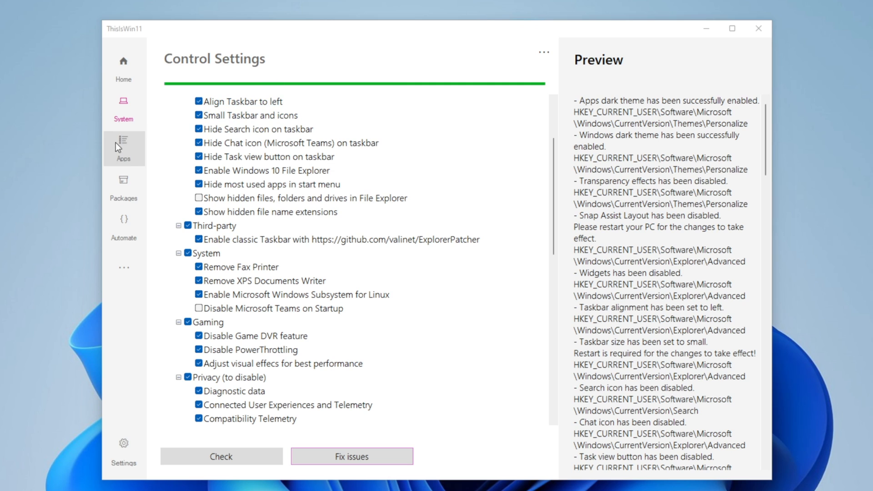
left_click(123, 149)
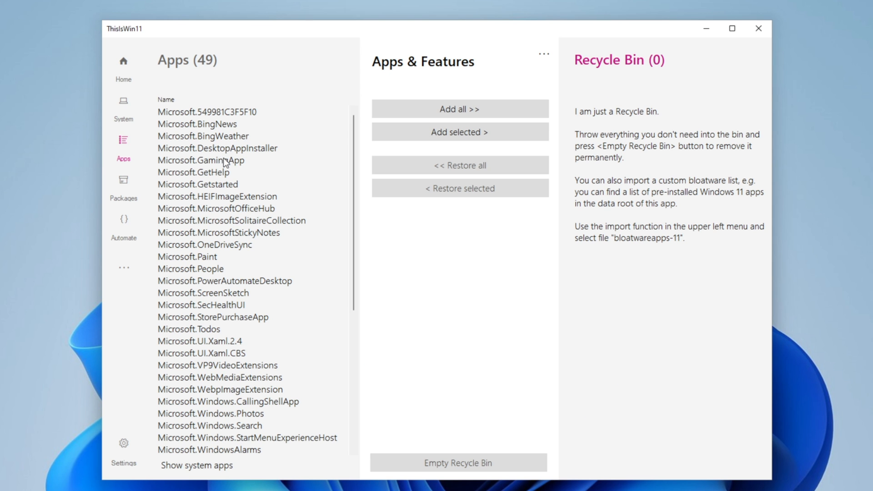
mouse_move(233, 228)
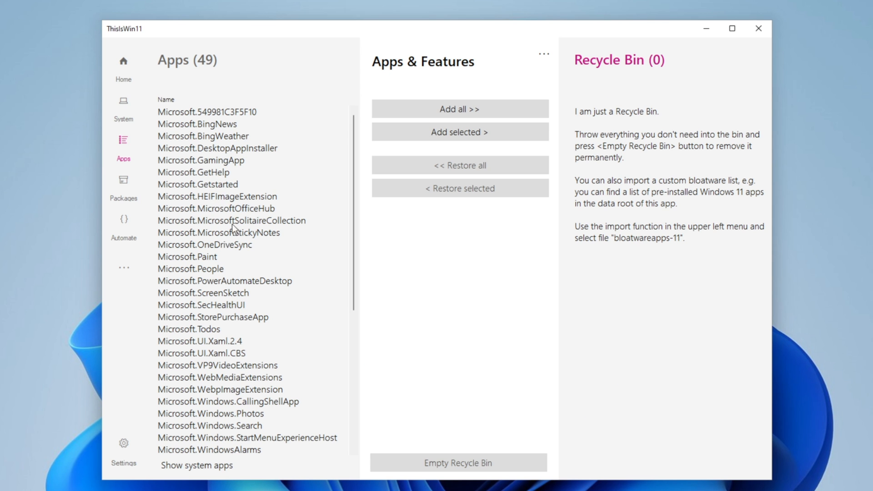
scroll("down", 3)
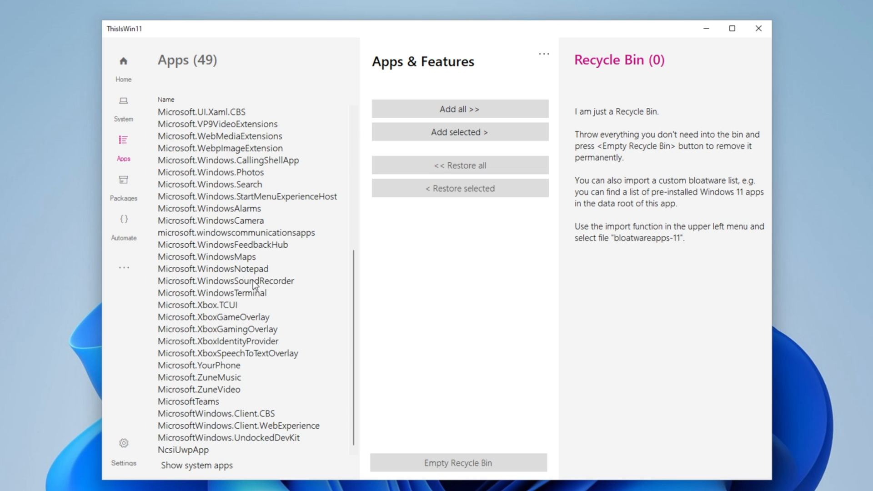
scroll("up", 3)
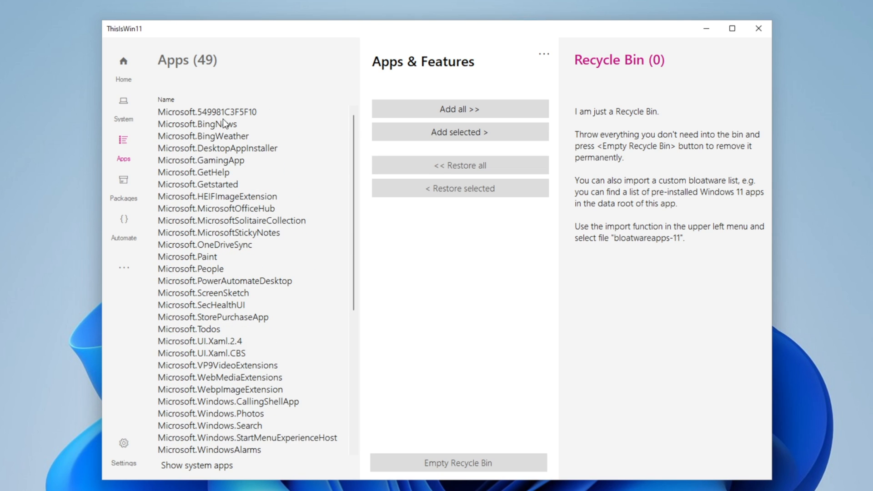
mouse_move(265, 235)
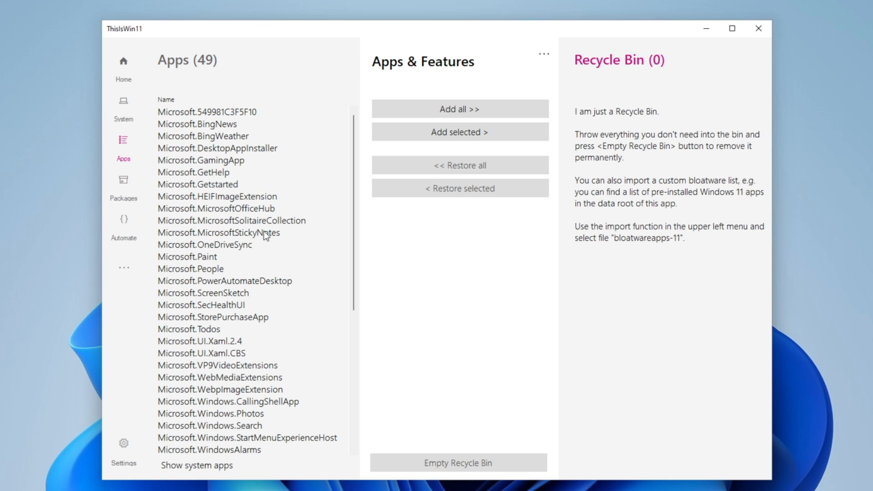
mouse_move(216, 211)
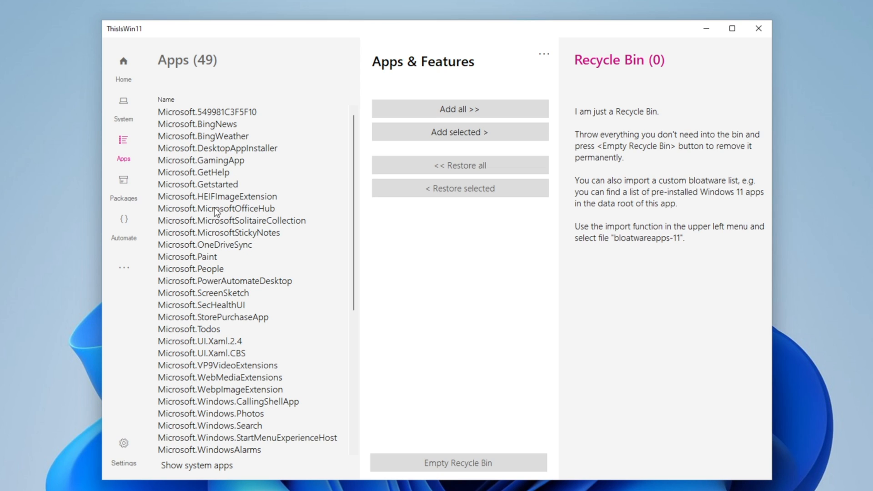
mouse_move(230, 252)
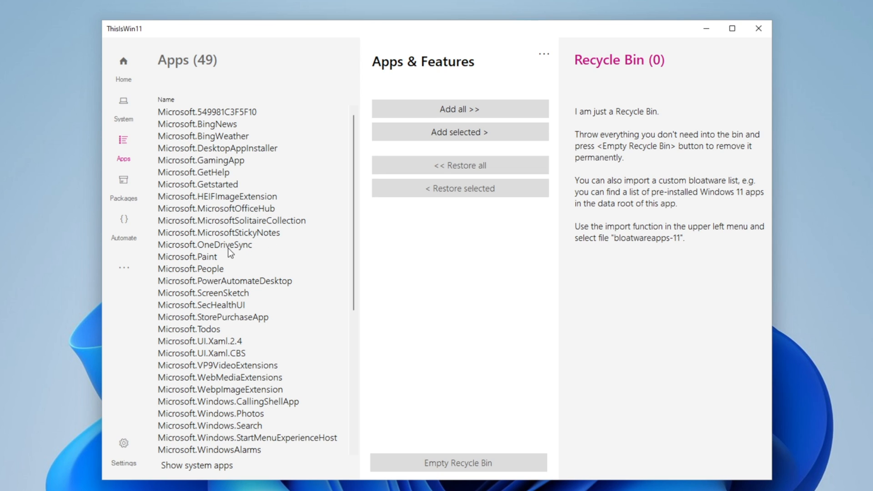
scroll("down", 3)
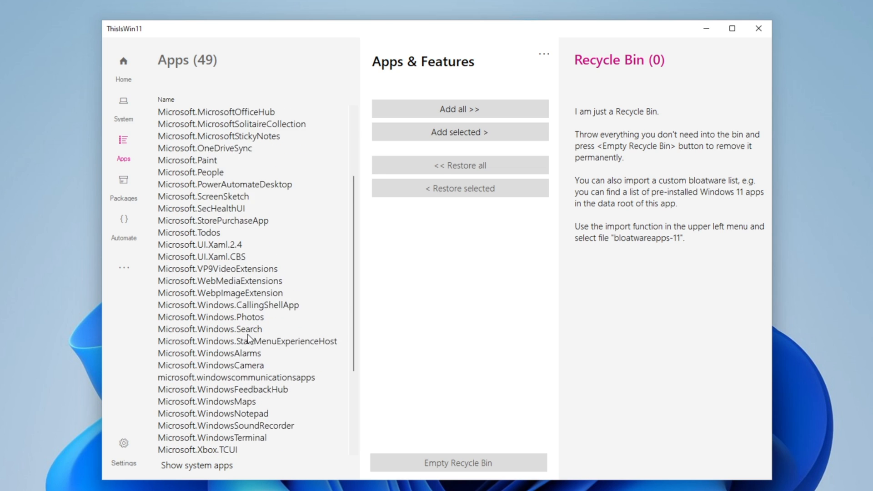
scroll("up", 3)
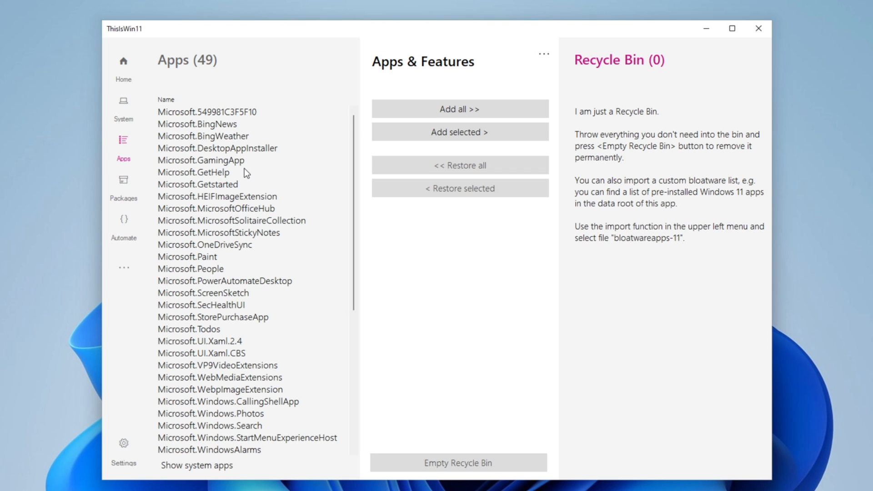
Use 'Add all >>' to send all 49 apps to the Recycle Bin pane.
left_click(459, 108)
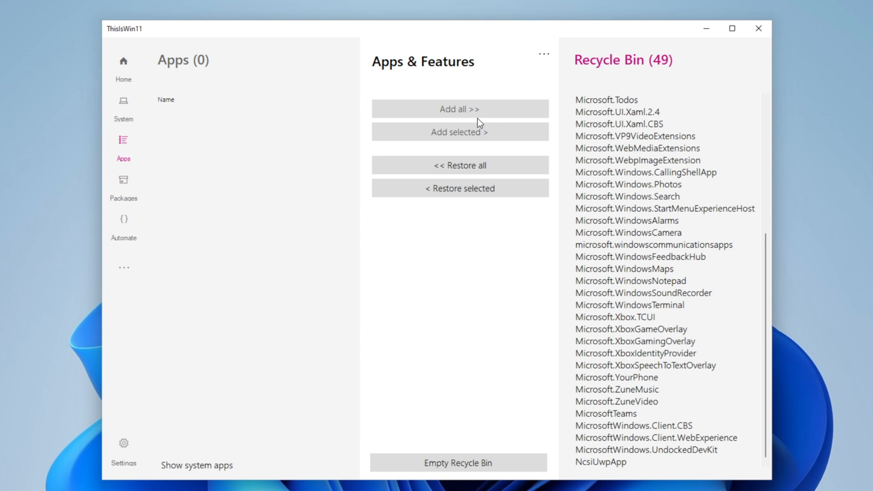
mouse_move(612, 81)
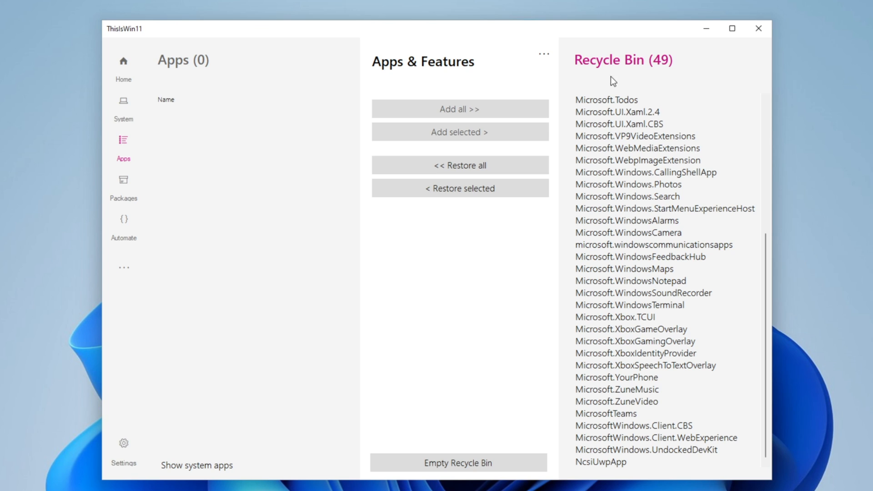
mouse_move(616, 139)
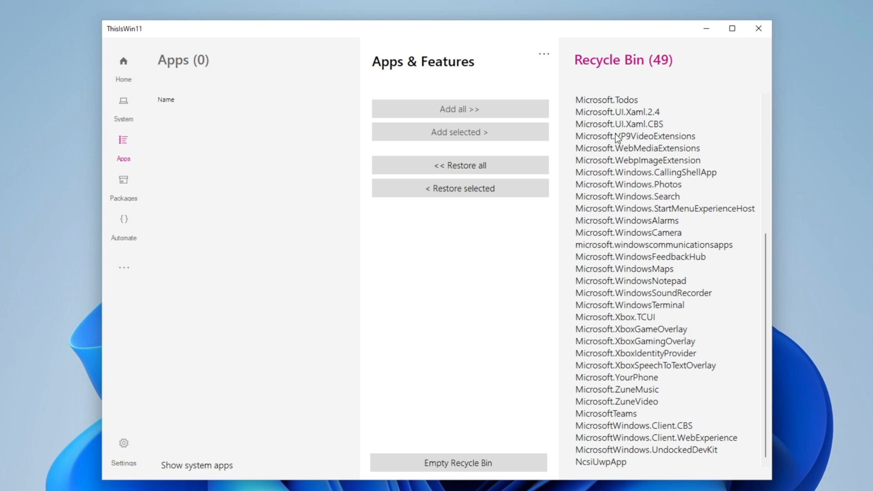
mouse_move(218, 222)
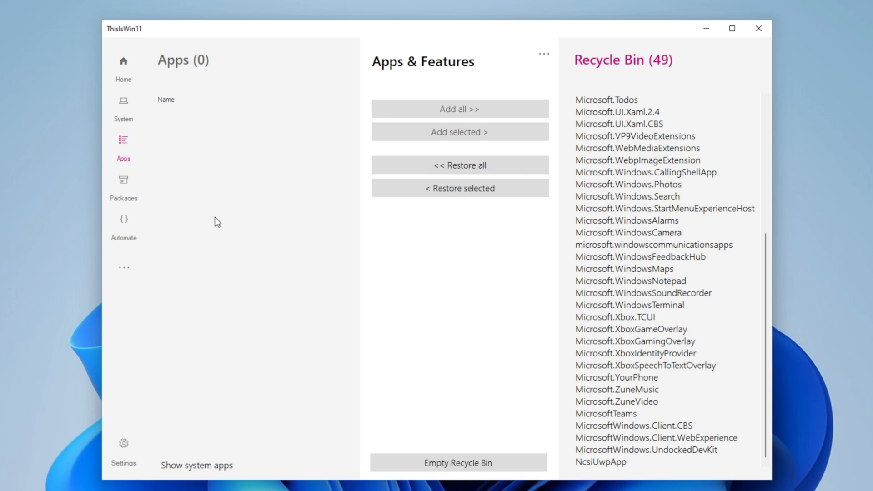
mouse_move(439, 384)
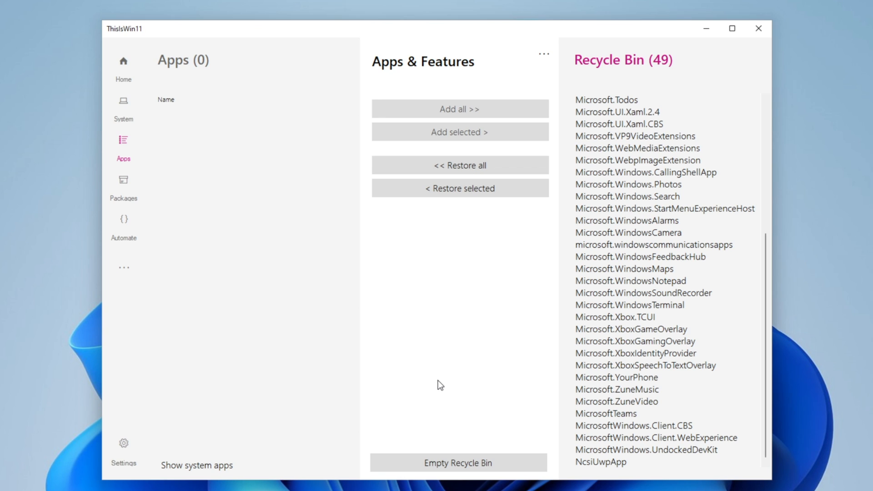
mouse_move(458, 461)
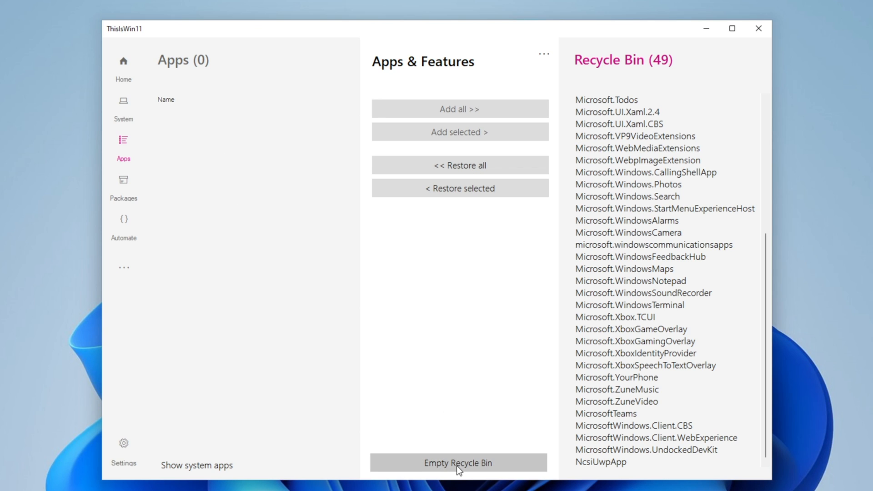
Empty the Recycle Bin, removing 41 of 49 apps, then check the Start menu.
left_click(458, 461)
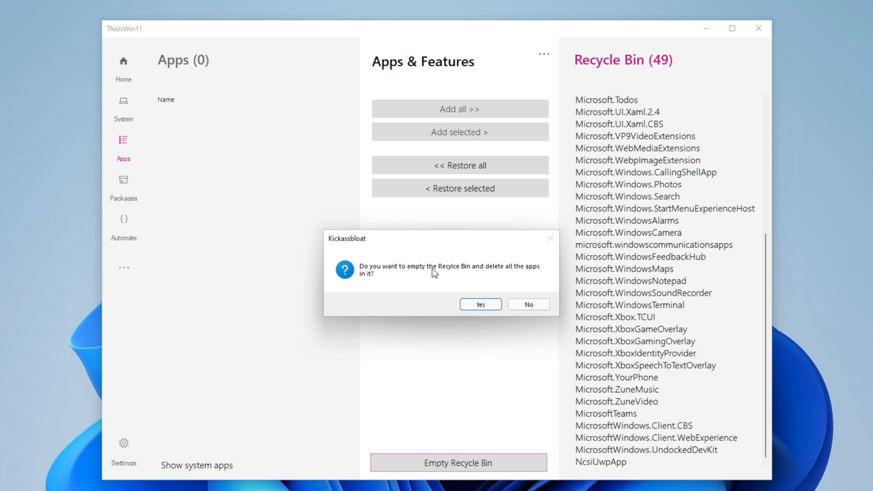
mouse_move(520, 278)
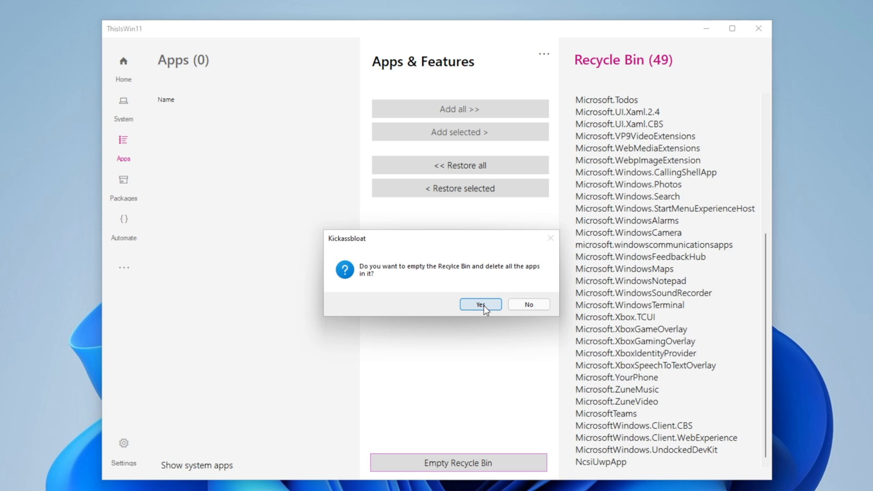
left_click(479, 305)
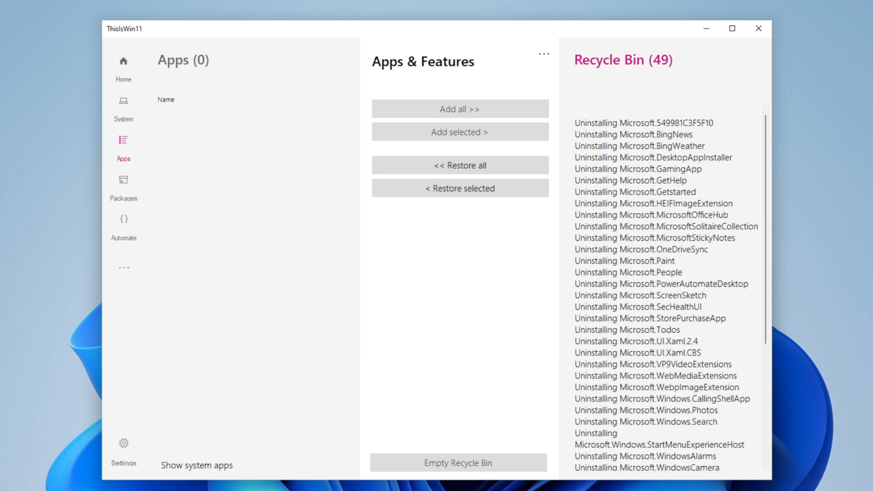
left_click(459, 462)
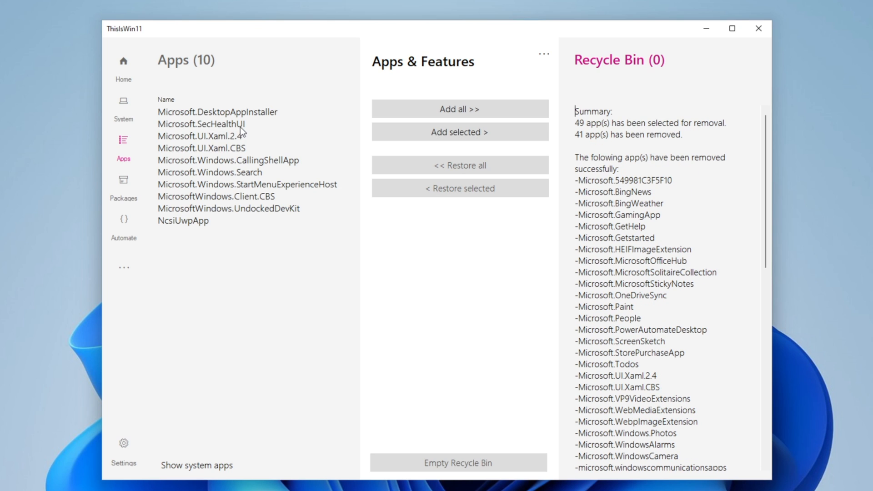
mouse_move(268, 105)
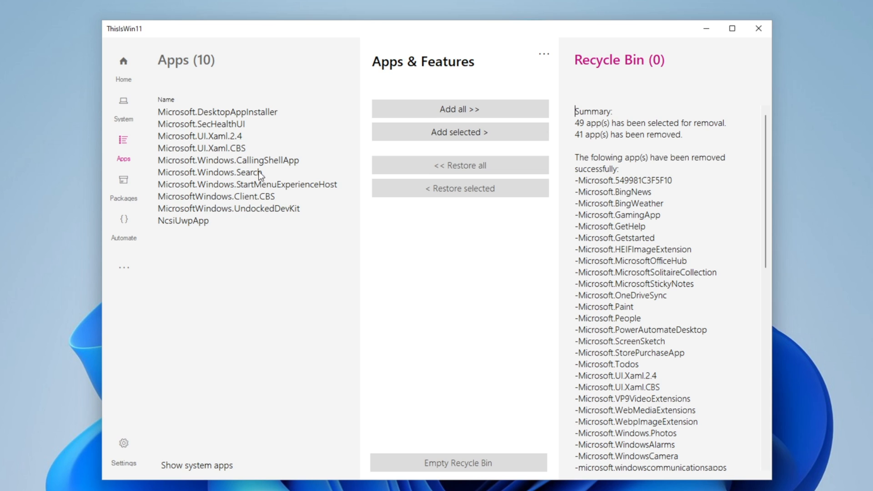
mouse_move(241, 193)
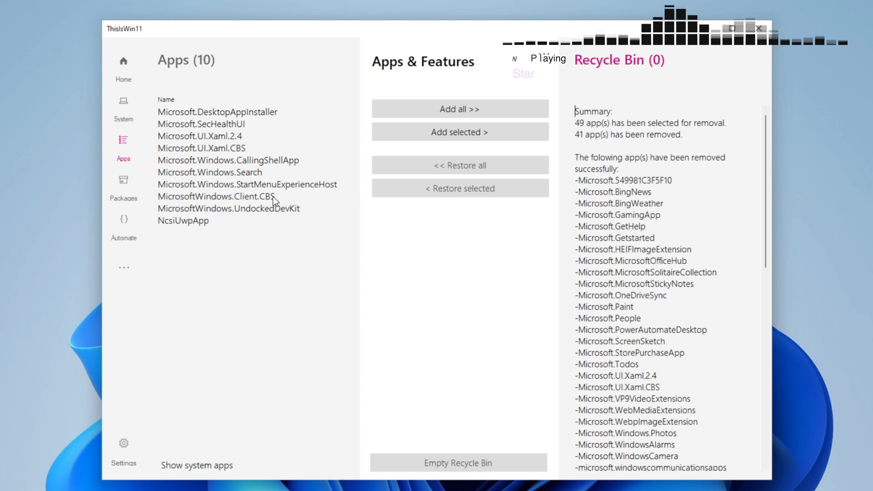
left_click(14, 473)
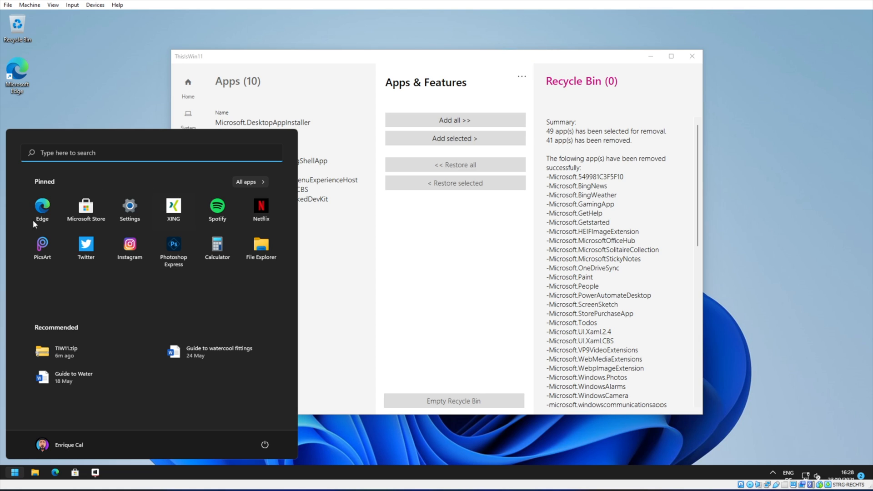
mouse_move(163, 289)
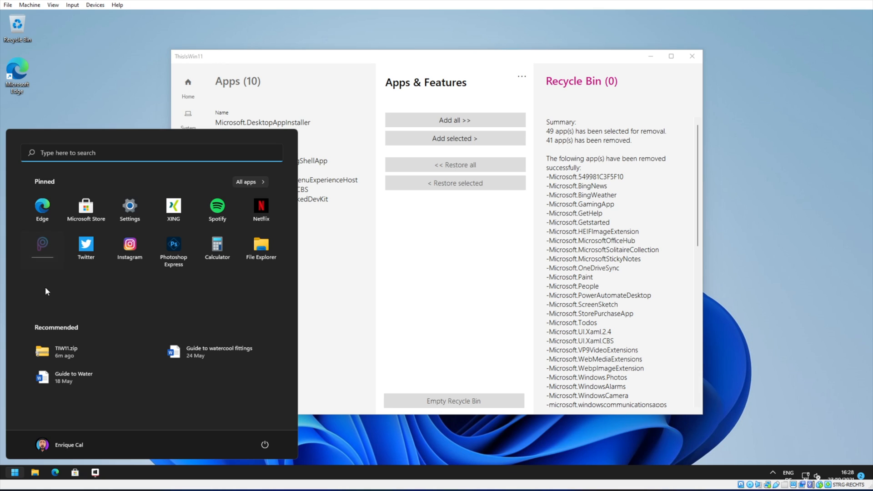
mouse_move(42, 248)
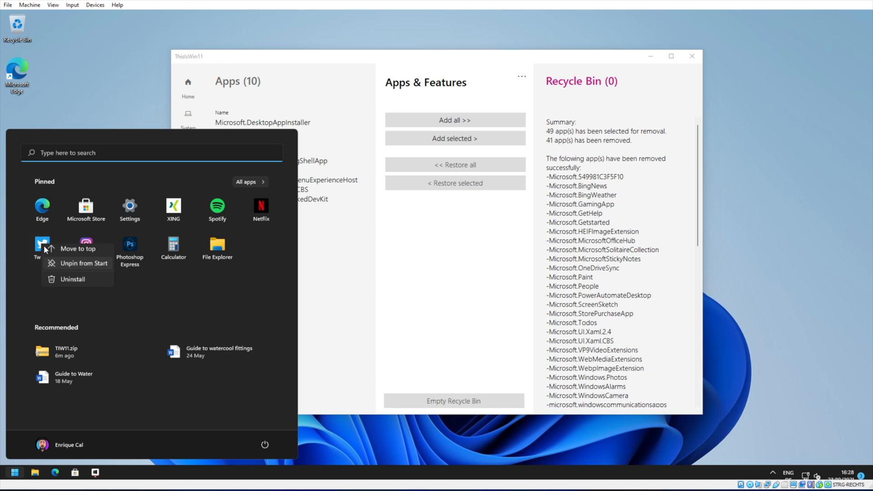
Uninstall the pinned Twitter app from Start and confirm the removal.
left_click(73, 279)
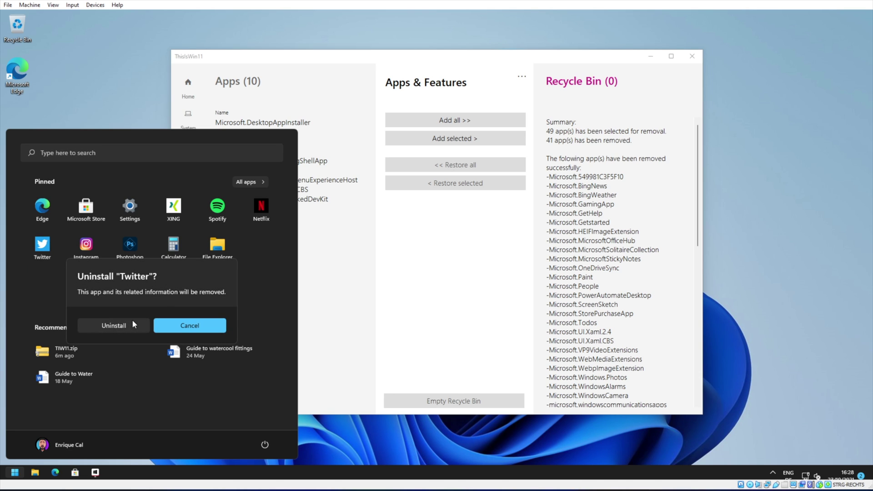
left_click(113, 325)
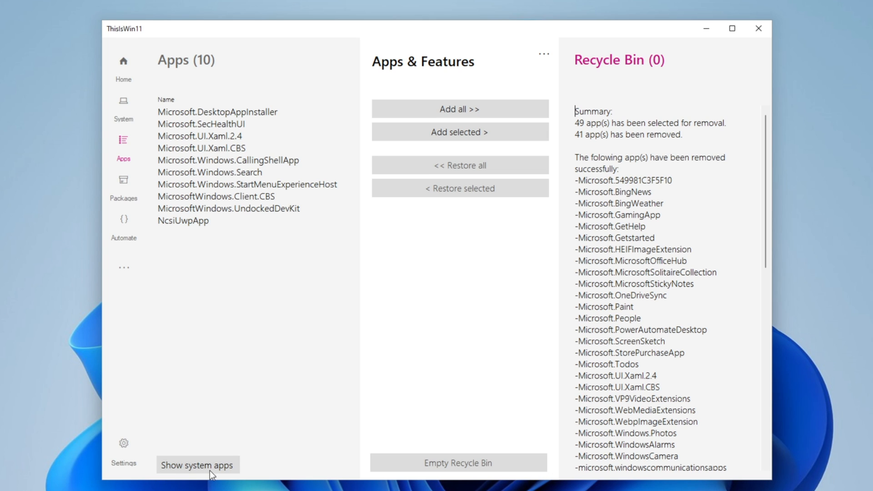
left_click(197, 464)
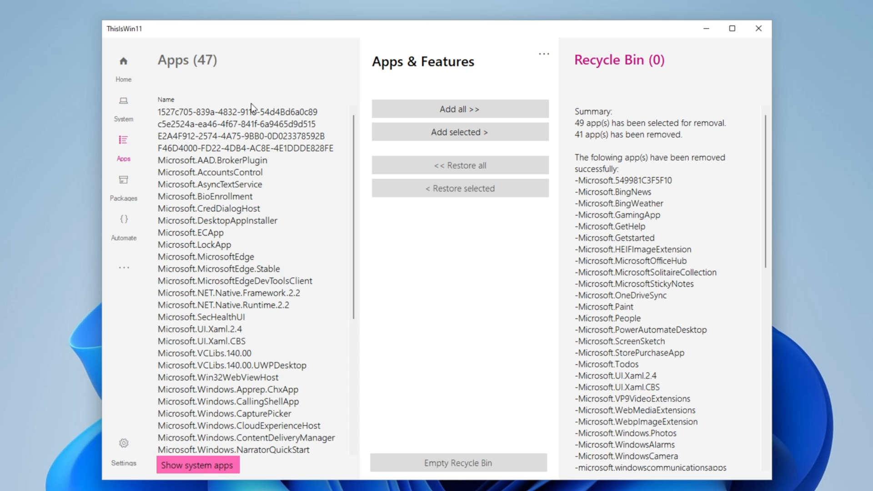
mouse_move(250, 359)
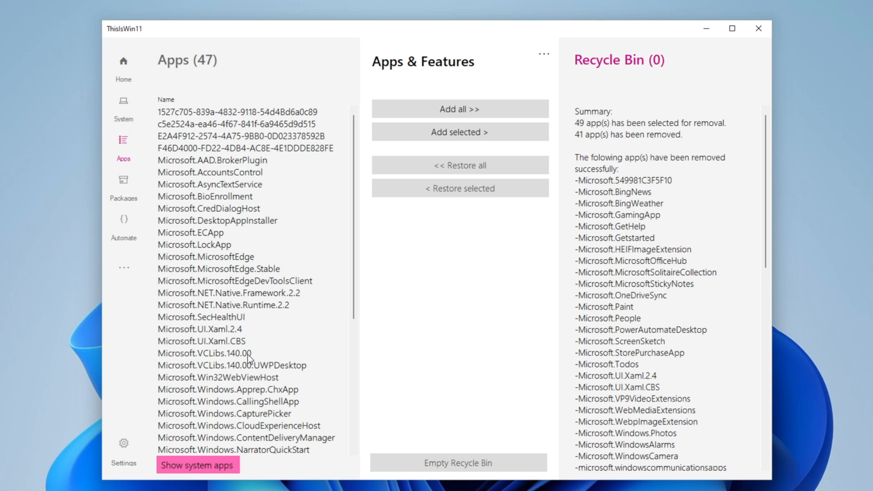
scroll("down", 3)
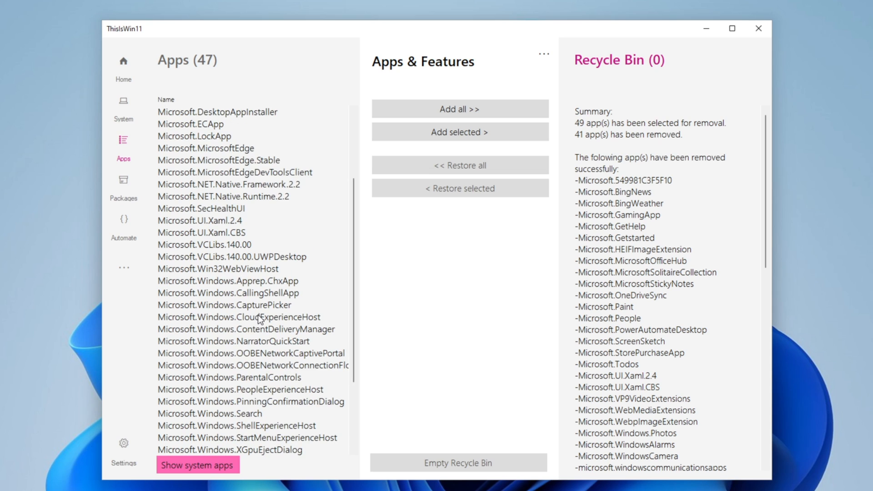
scroll("down", 3)
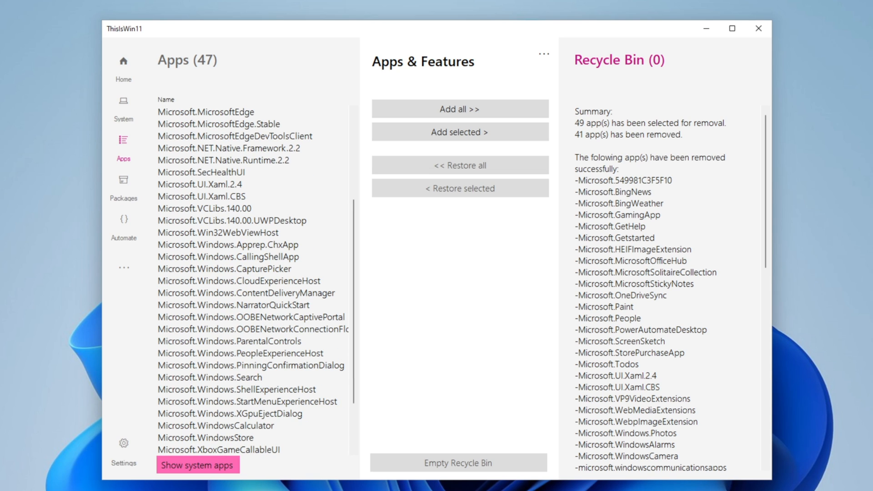
left_click(215, 425)
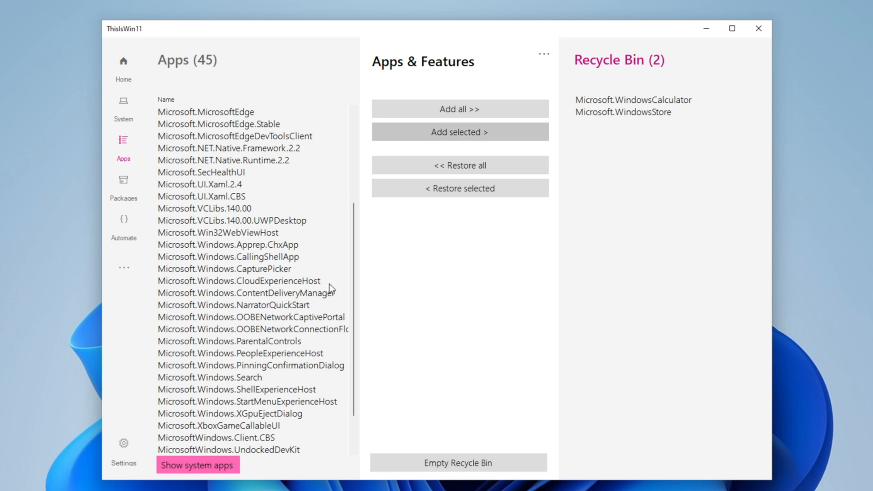
left_click(459, 132)
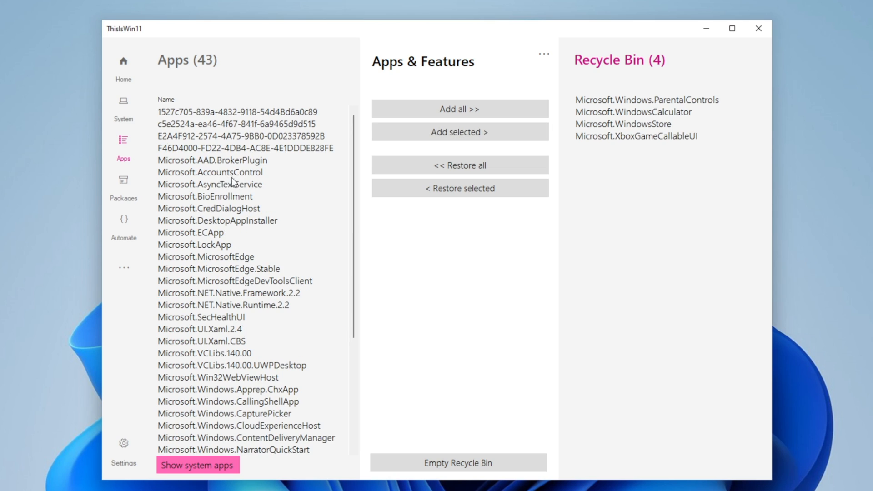
mouse_move(207, 176)
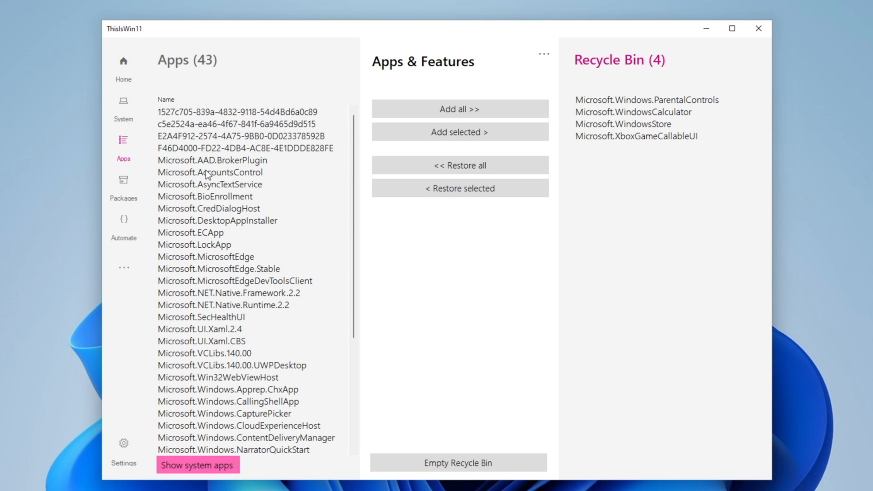
mouse_move(233, 176)
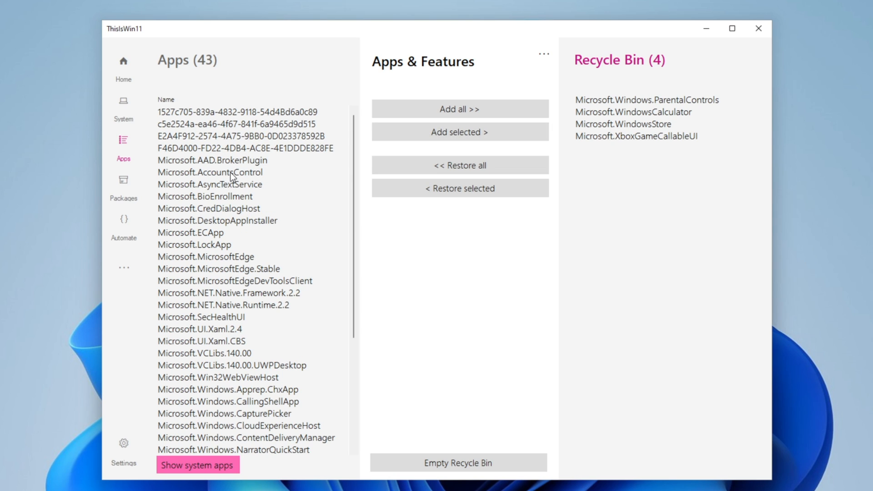
mouse_move(250, 174)
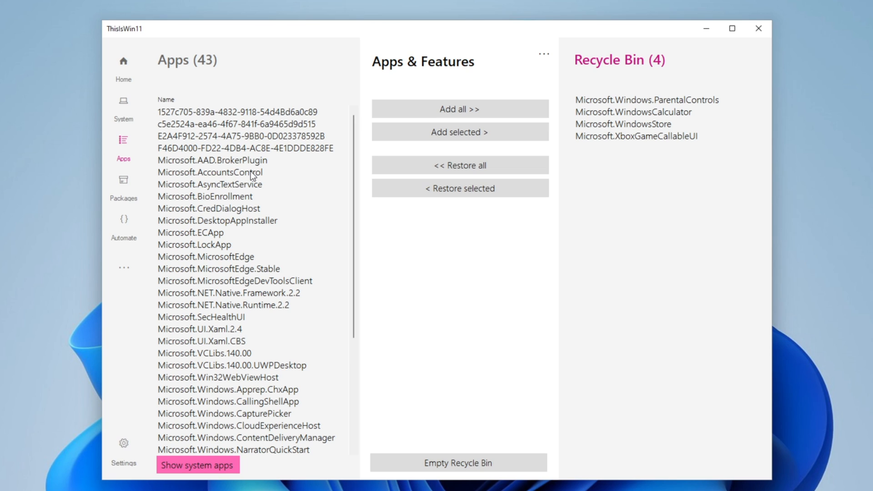
mouse_move(186, 268)
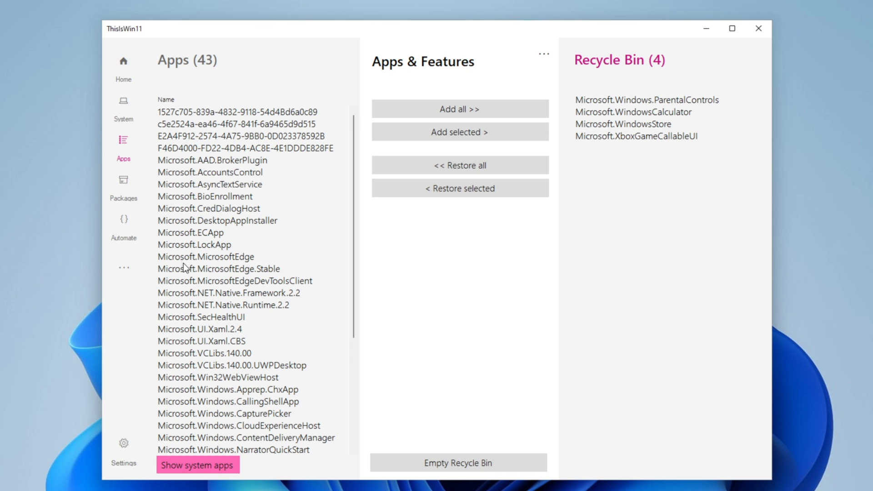
mouse_move(251, 262)
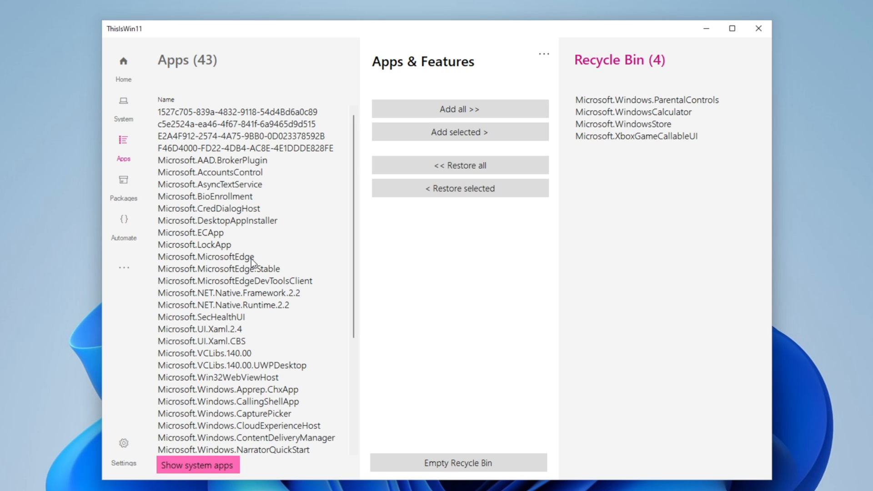
mouse_move(123, 68)
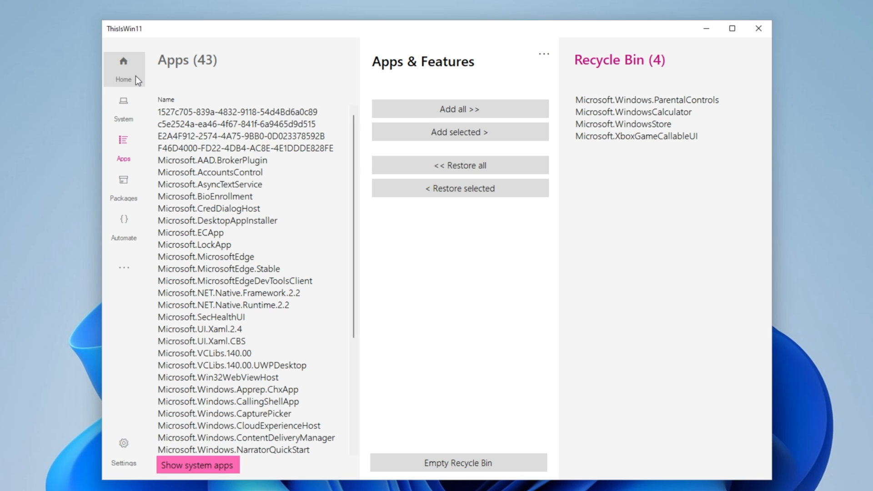
mouse_move(332, 253)
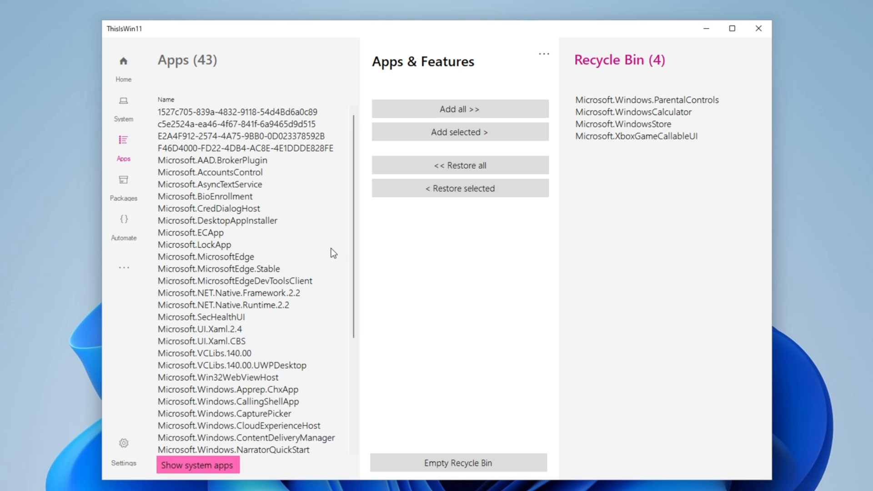
mouse_move(231, 268)
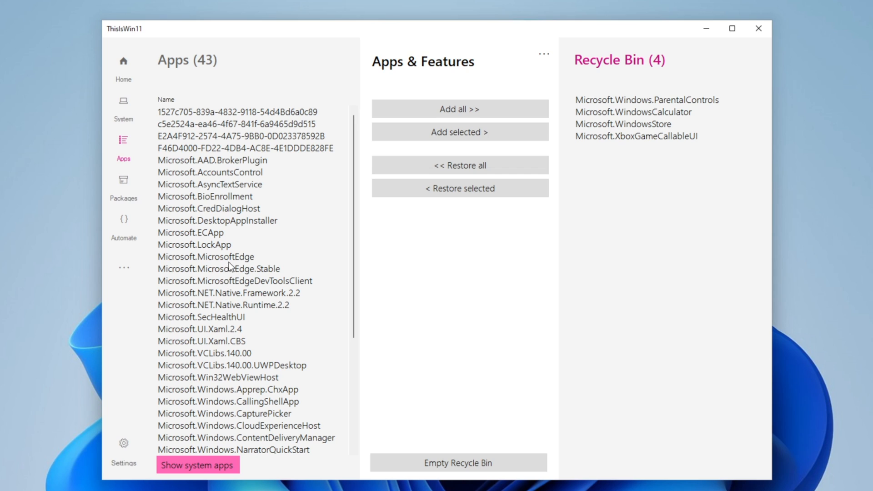
mouse_move(337, 97)
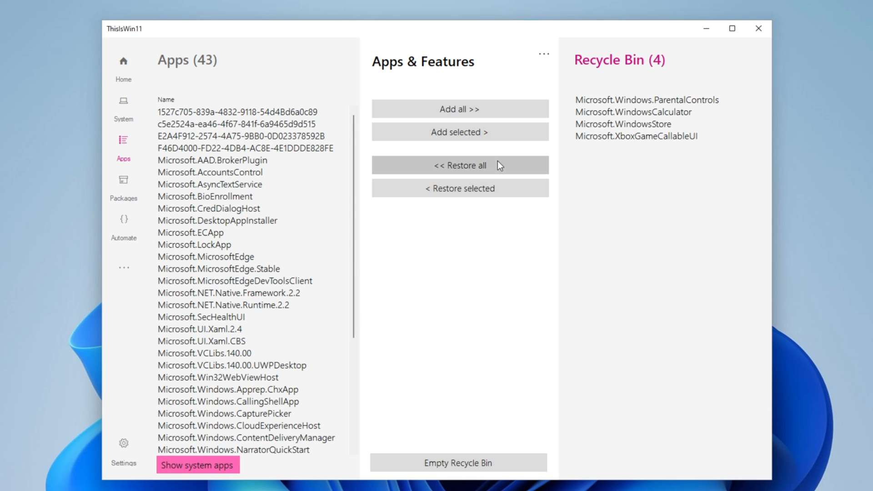
mouse_move(458, 463)
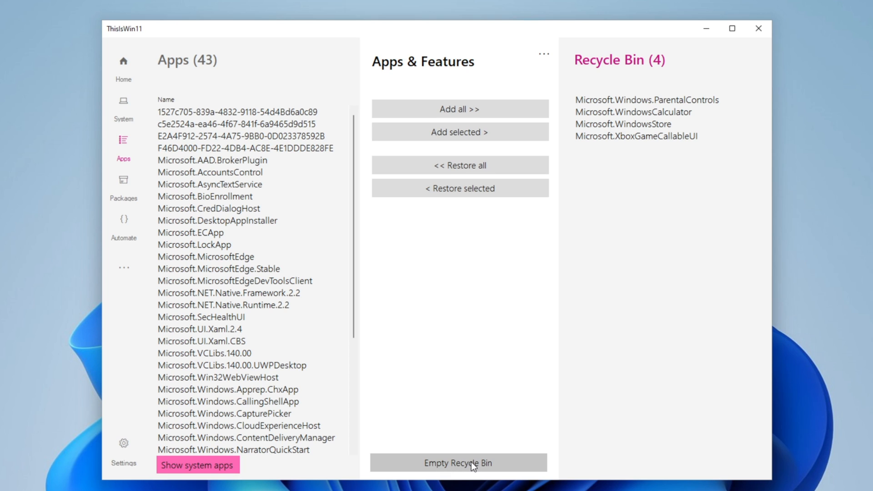
Empty the Recycle Bin to uninstall WindowsCalculator, WindowsStore, ParentalControls and XboxGameCallableUI.
left_click(457, 462)
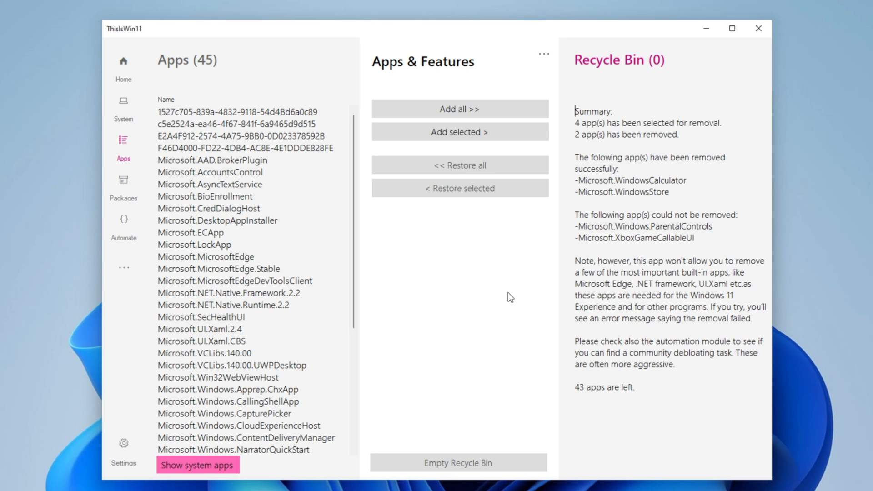
mouse_move(595, 236)
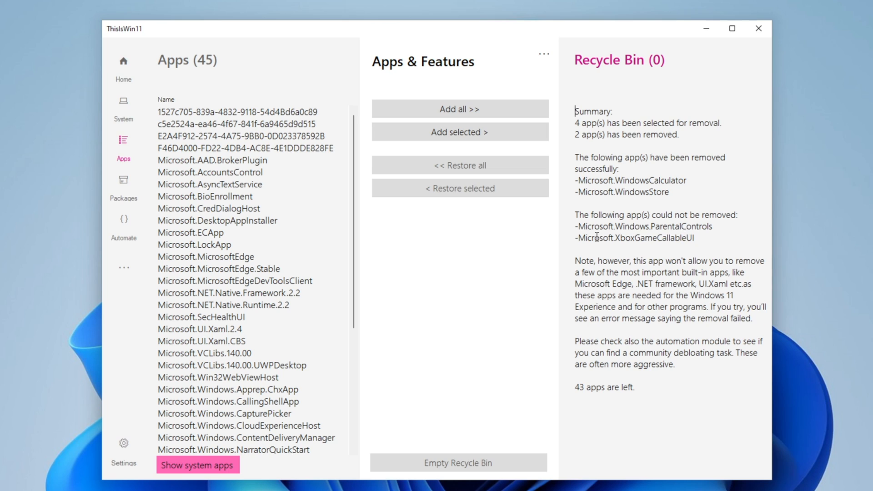
mouse_move(692, 237)
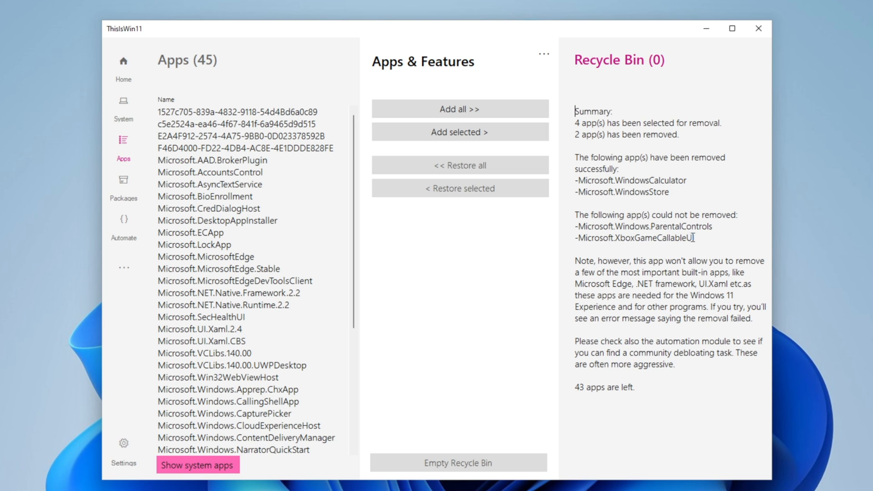
mouse_move(635, 289)
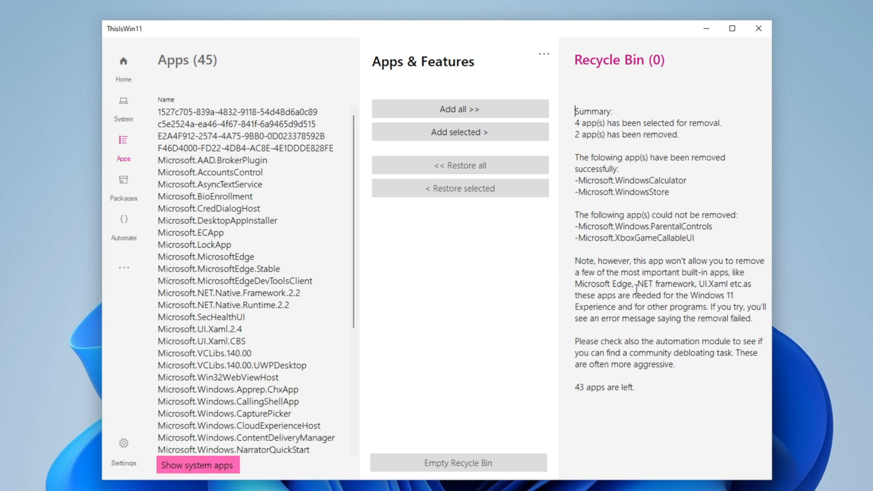
mouse_move(740, 265)
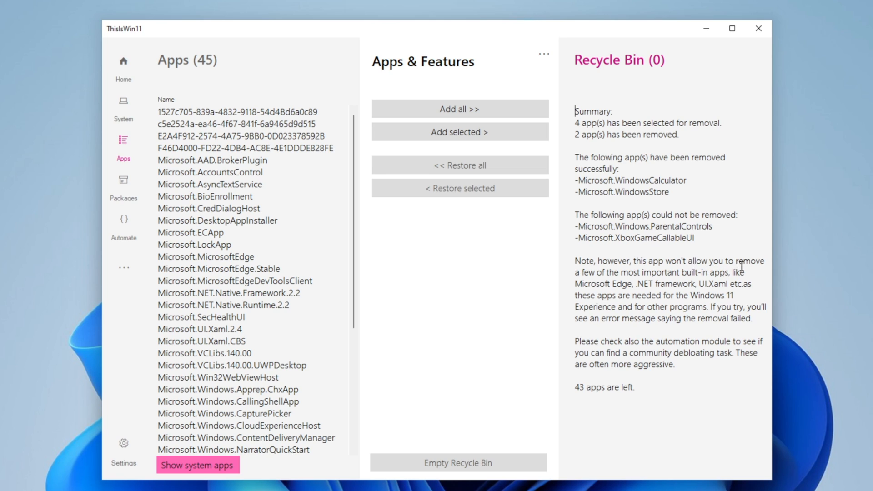
mouse_move(615, 280)
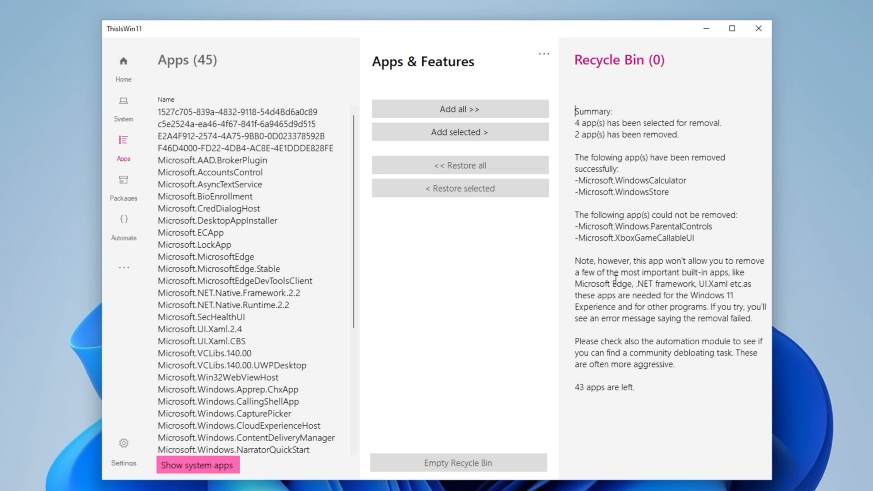
mouse_move(735, 292)
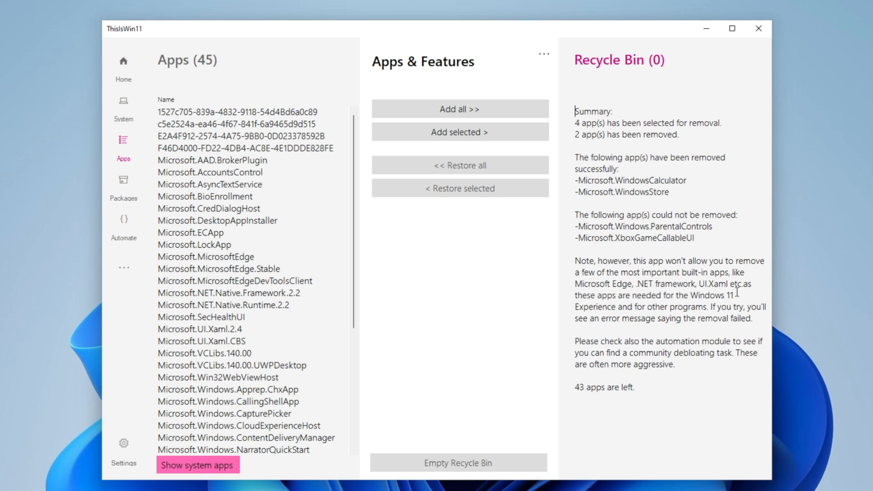
mouse_move(681, 314)
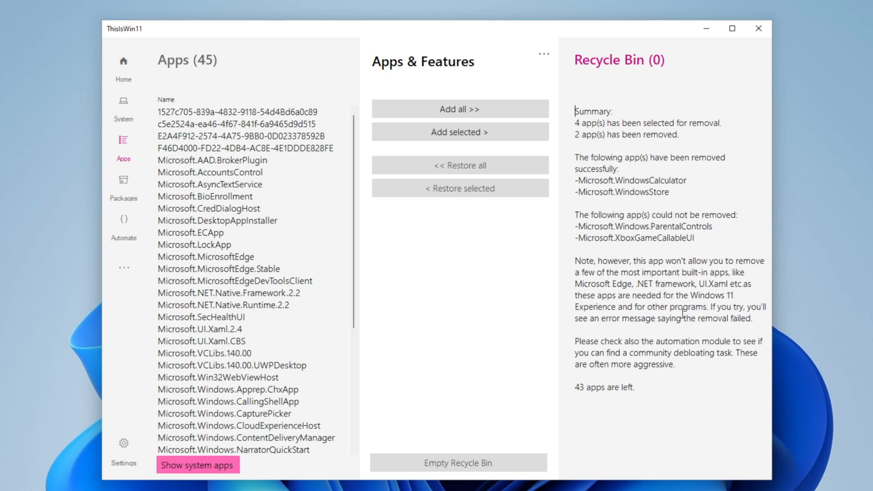
mouse_move(701, 320)
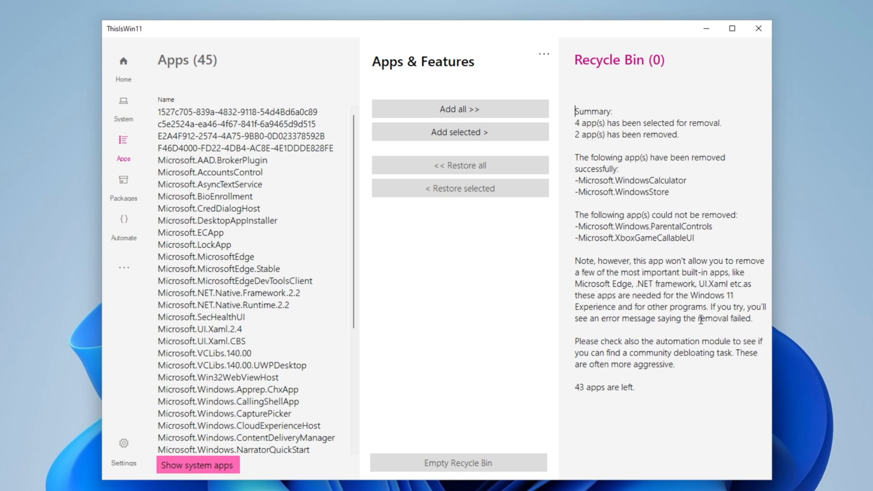
mouse_move(632, 316)
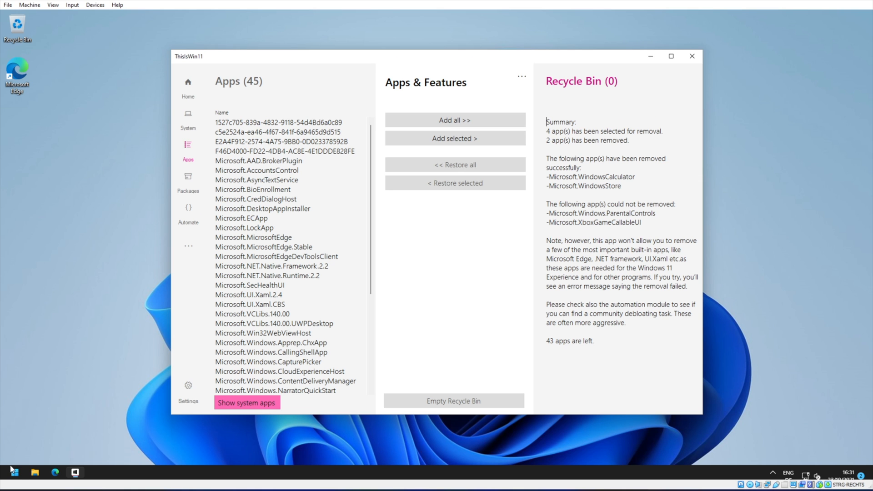
left_click(14, 472)
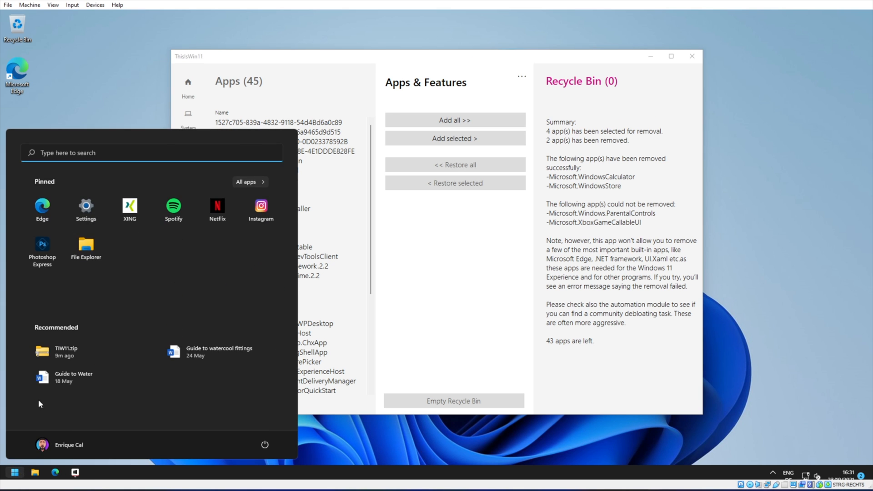
left_click(246, 182)
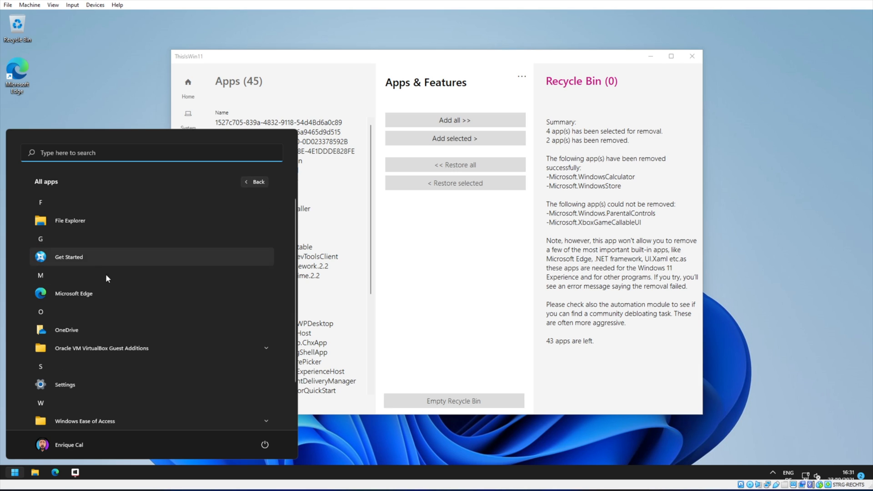
mouse_move(115, 336)
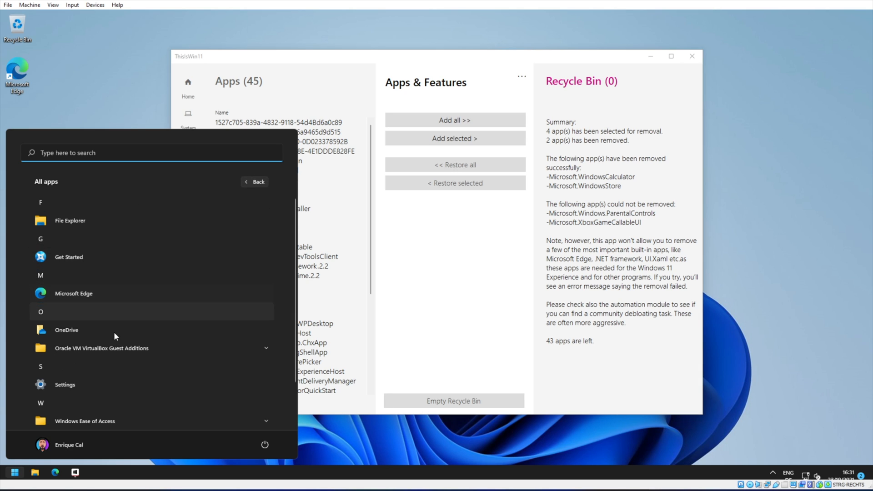
mouse_move(96, 305)
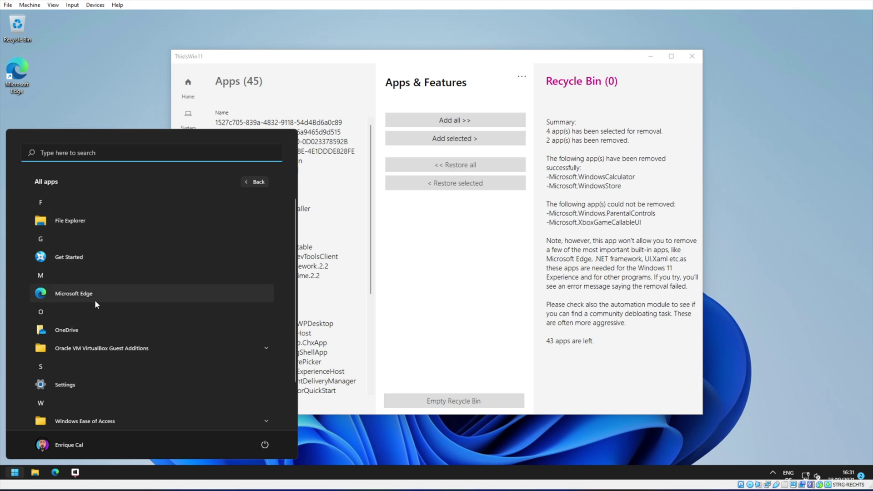
scroll("down", 3)
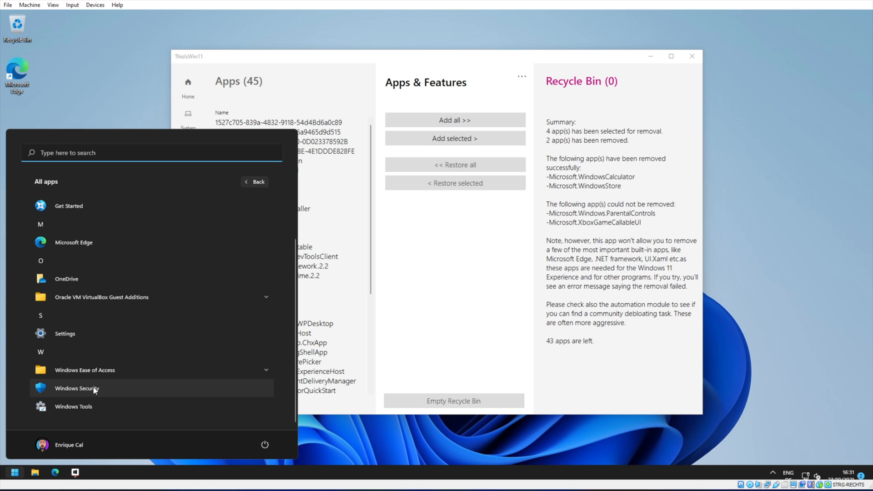
mouse_move(92, 338)
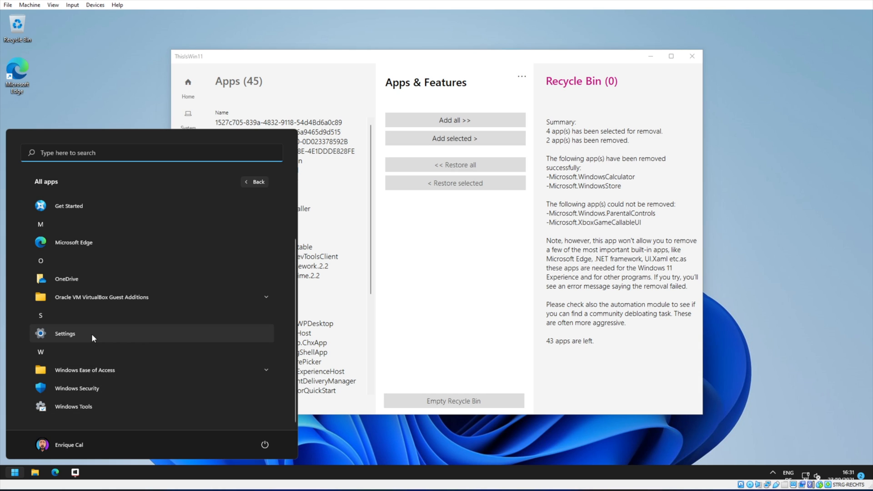
scroll("up", 3)
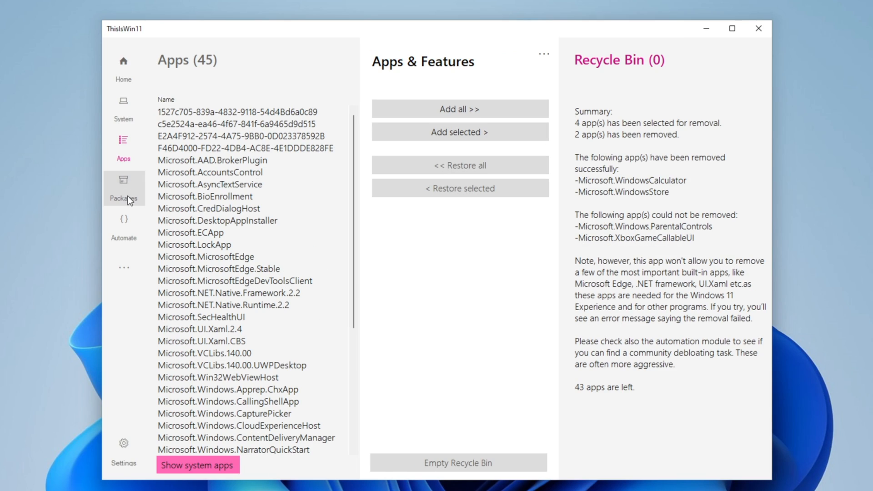
left_click(124, 186)
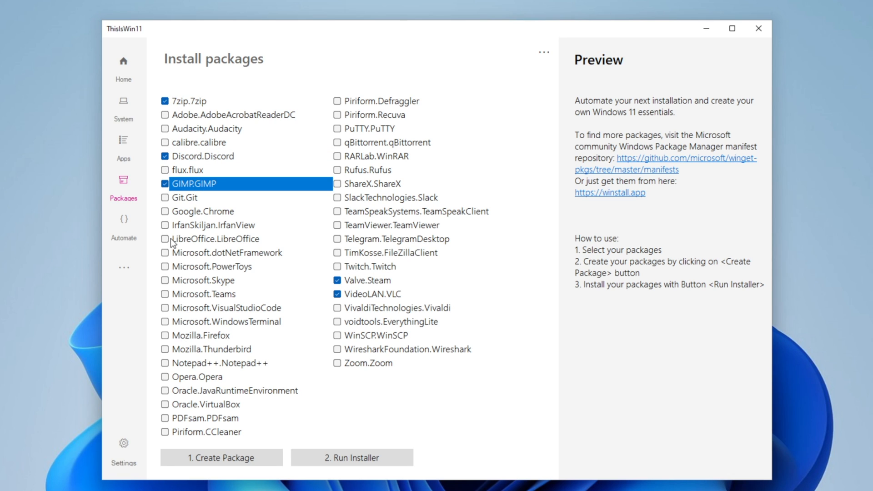
mouse_move(293, 473)
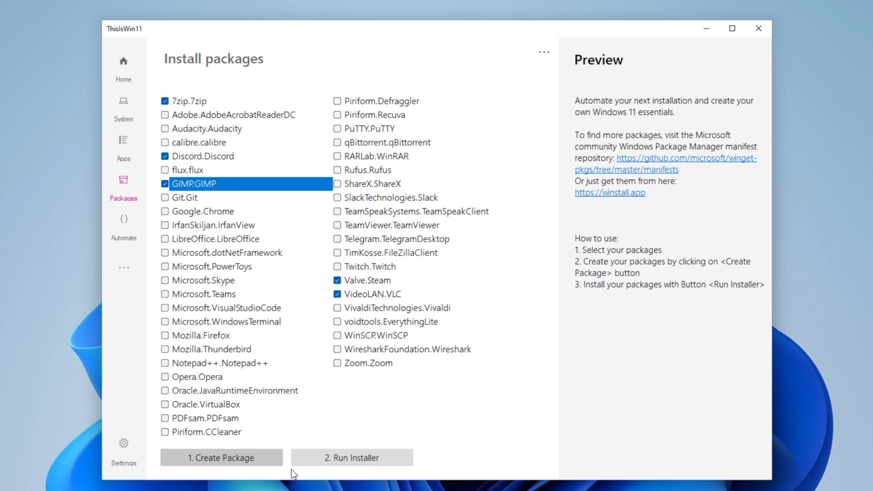
mouse_move(242, 104)
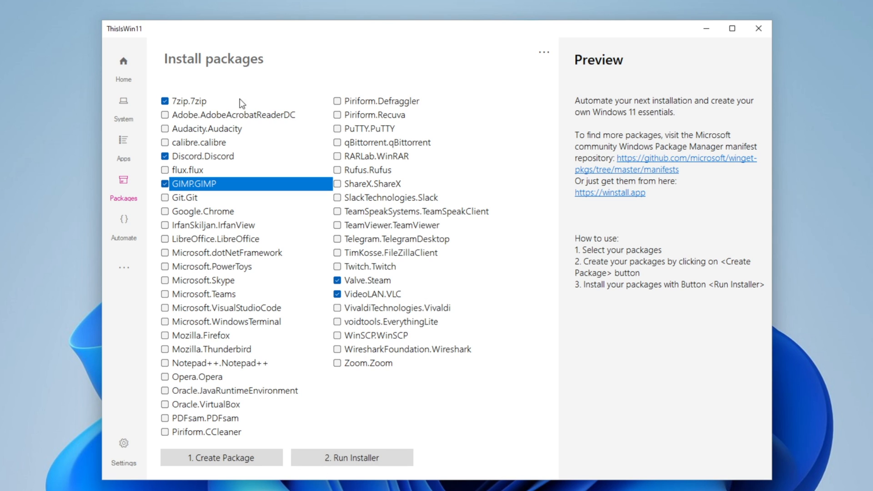
mouse_move(434, 394)
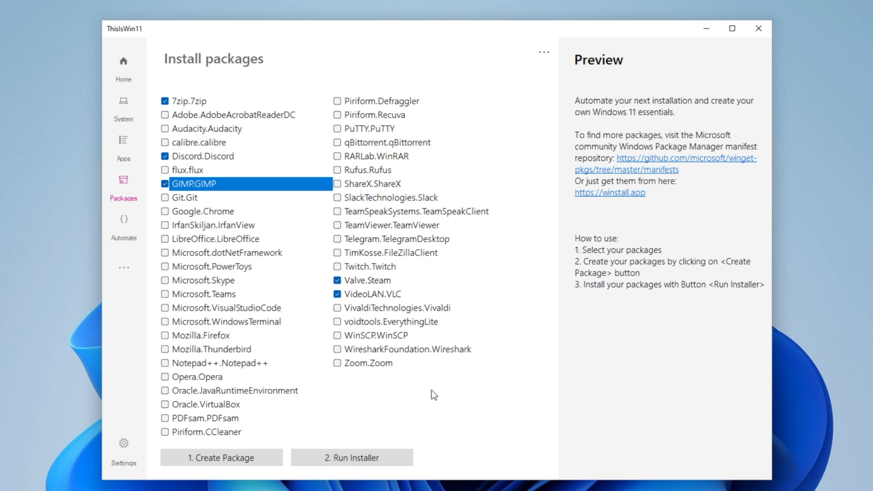
mouse_move(398, 385)
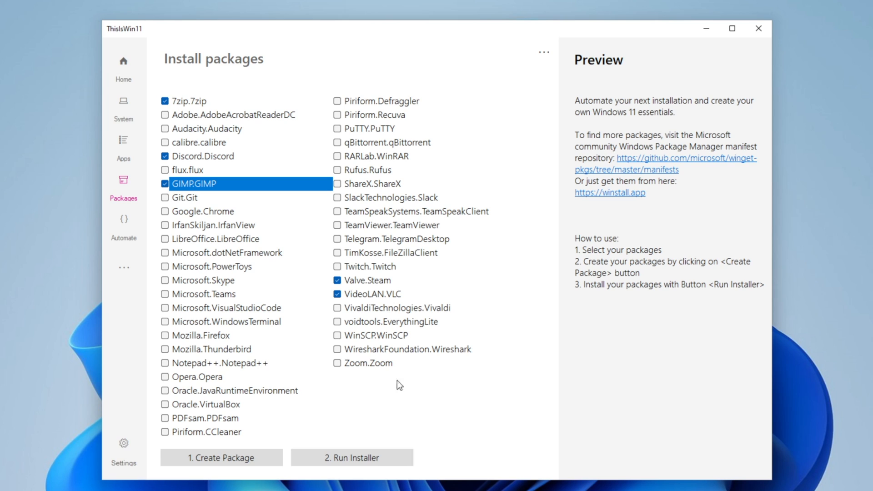
Go to the Automate tasks page from the sidebar.
left_click(123, 223)
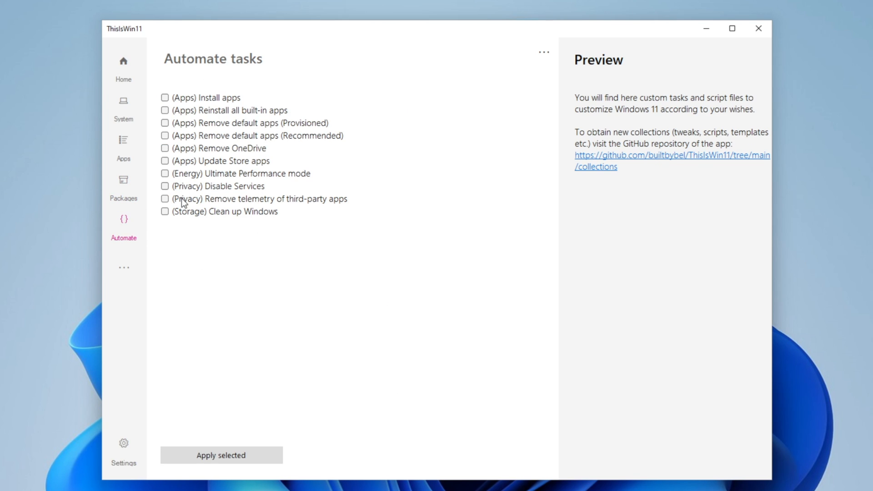
mouse_move(233, 218)
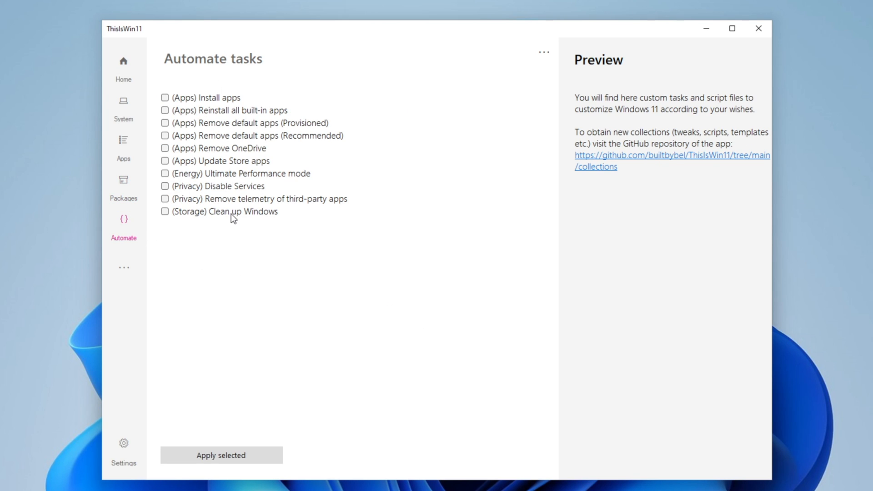
mouse_move(211, 179)
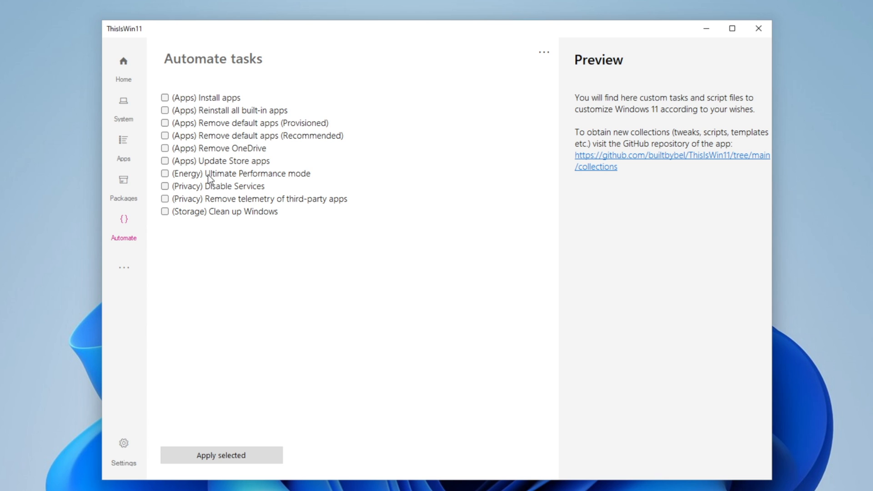
Tick Remove OneDrive, Ultimate Performance, third-party telemetry removal and Clean up Windows, then apply.
left_click(220, 148)
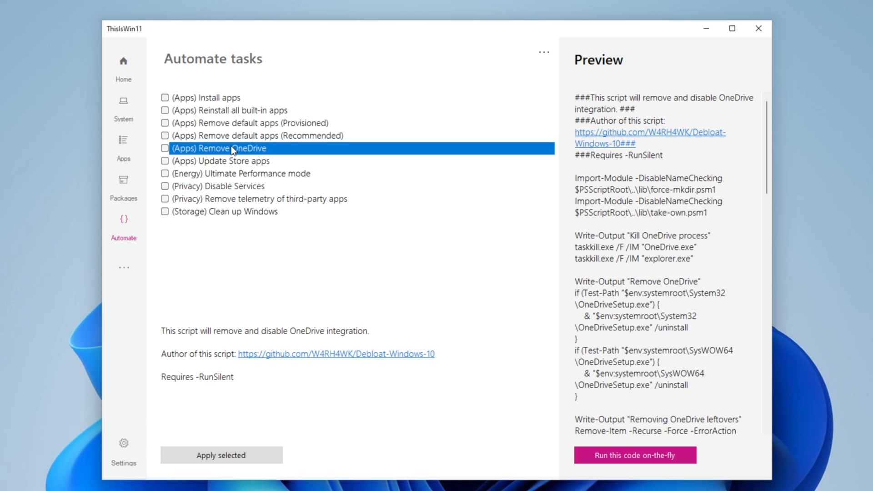
left_click(165, 148)
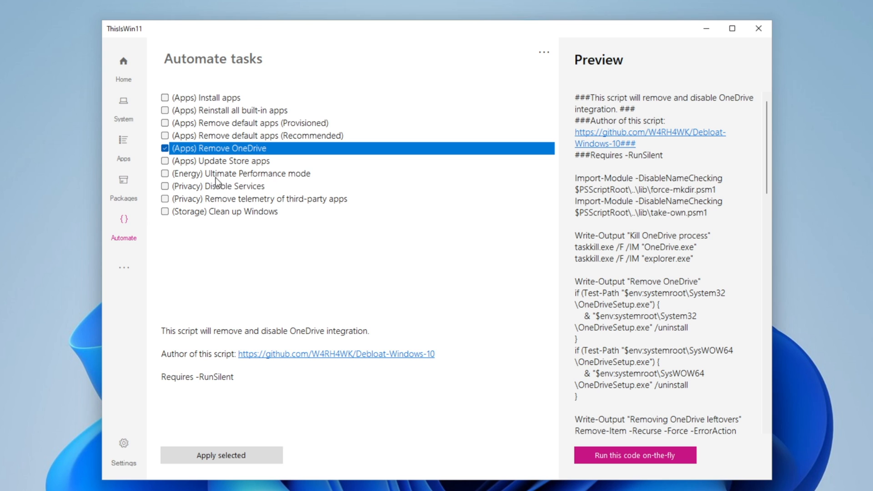
mouse_move(163, 182)
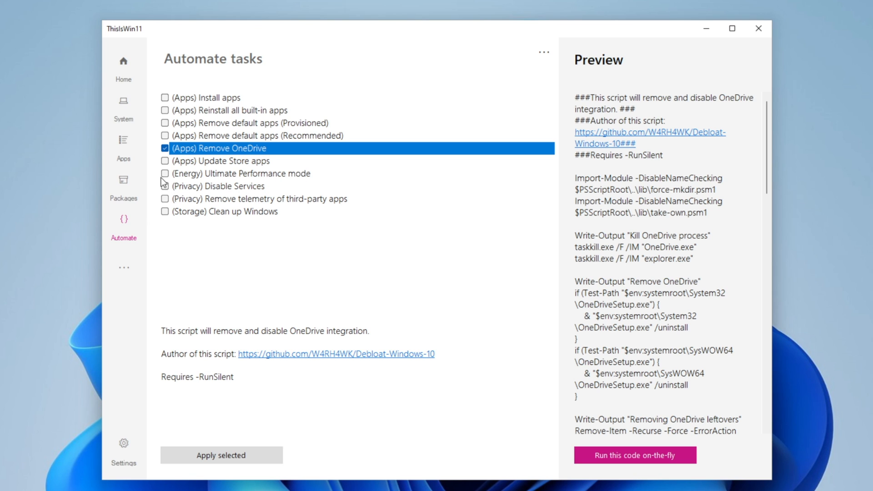
left_click(164, 186)
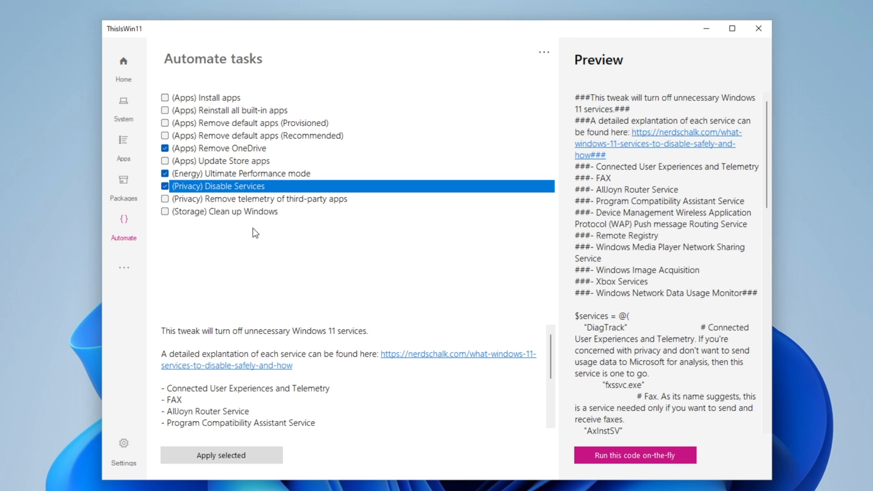
left_click(258, 199)
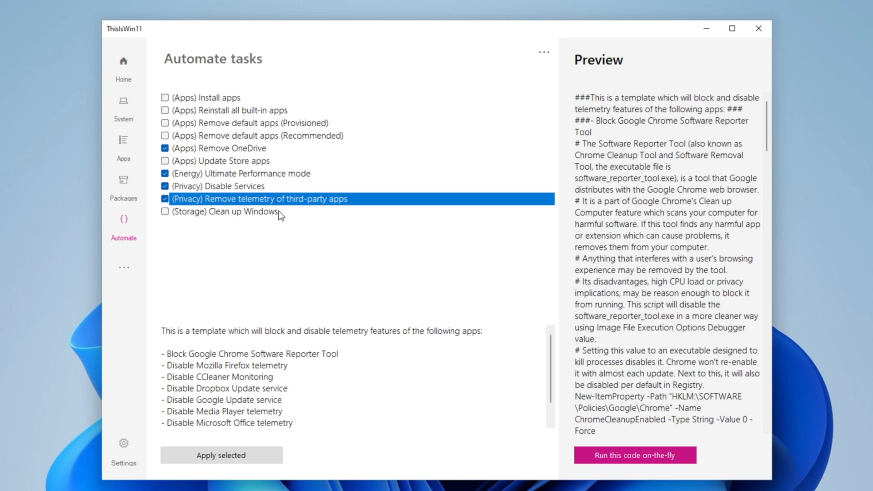
left_click(225, 211)
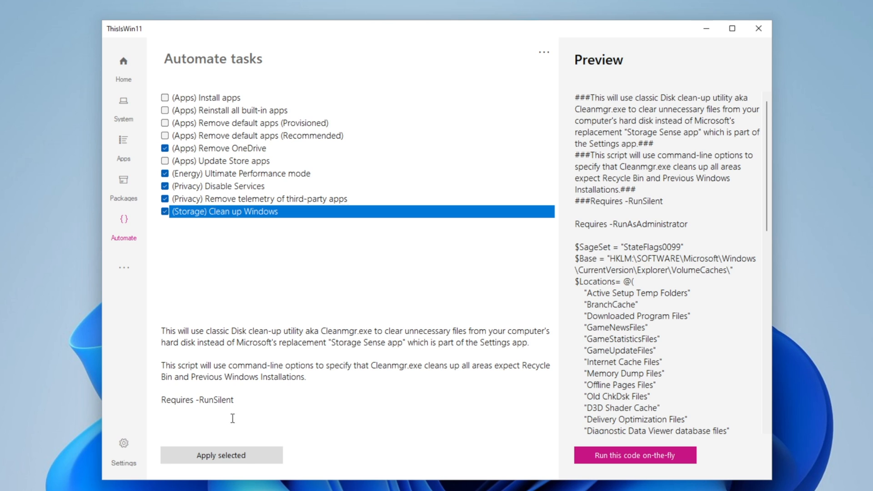
left_click(221, 455)
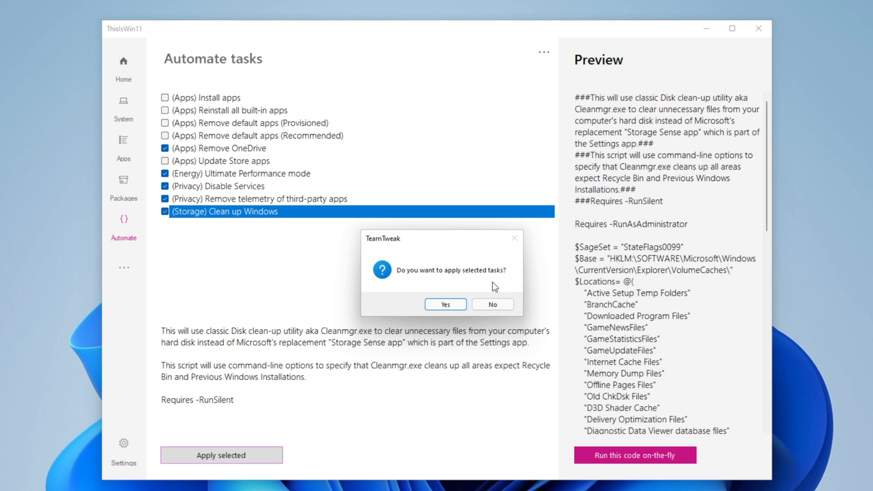
Confirm applying tasks, enable the Ultimate Performance plan, then go to Extensions.
left_click(445, 304)
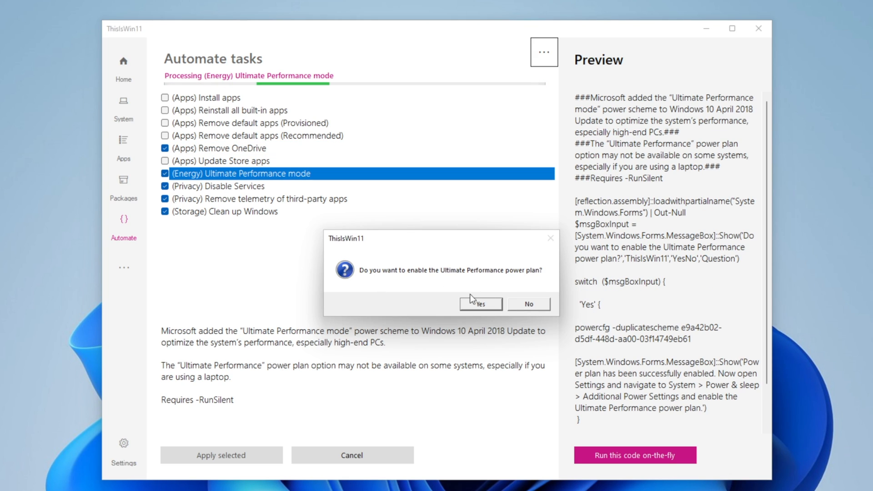
left_click(478, 305)
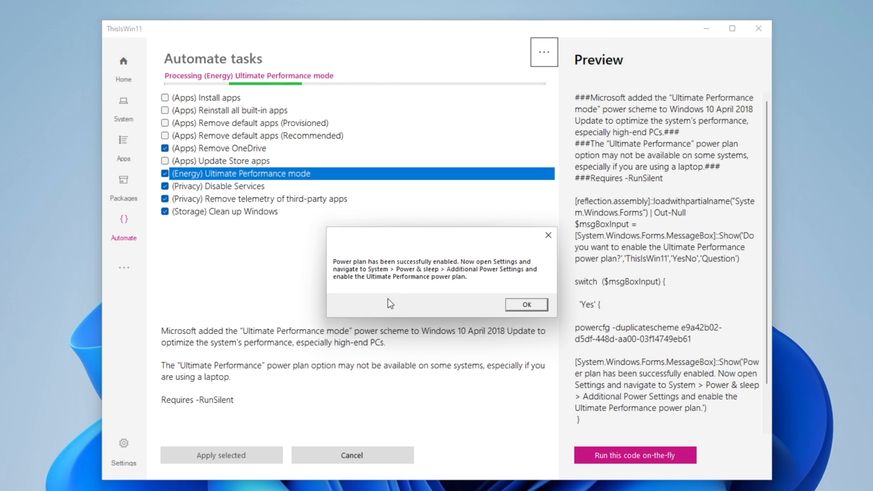
mouse_move(464, 278)
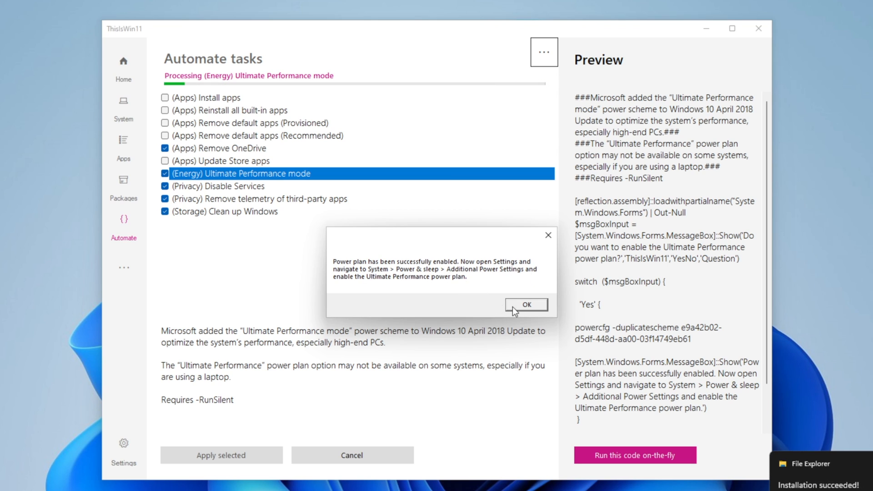
left_click(525, 305)
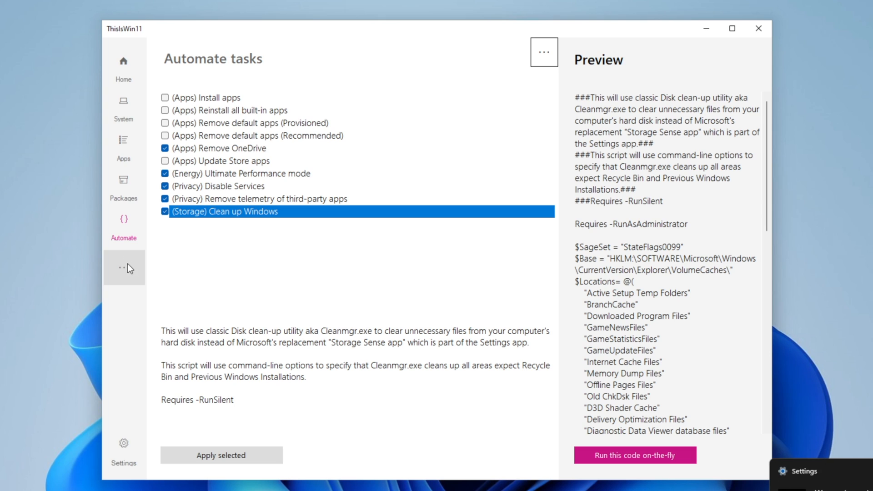
left_click(124, 268)
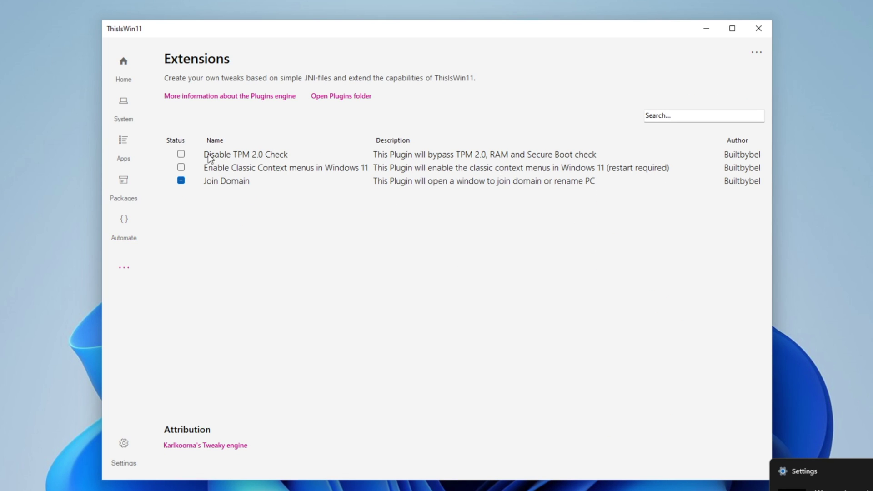
mouse_move(298, 166)
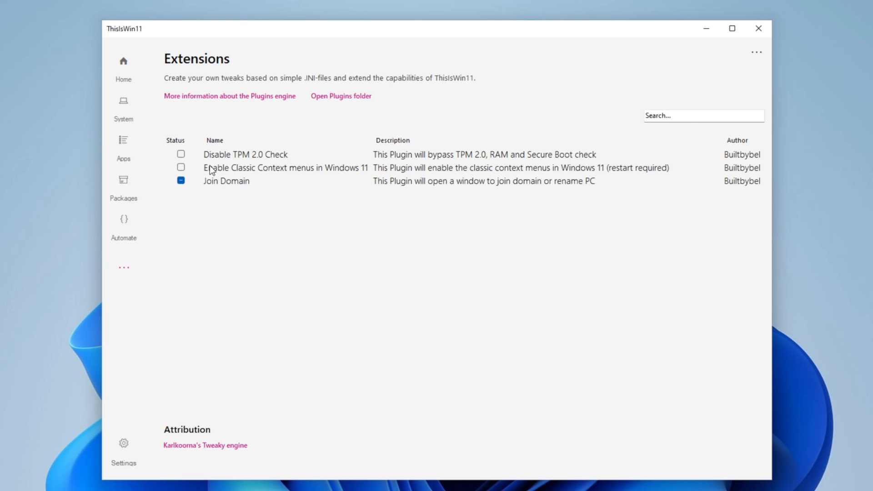
mouse_move(360, 187)
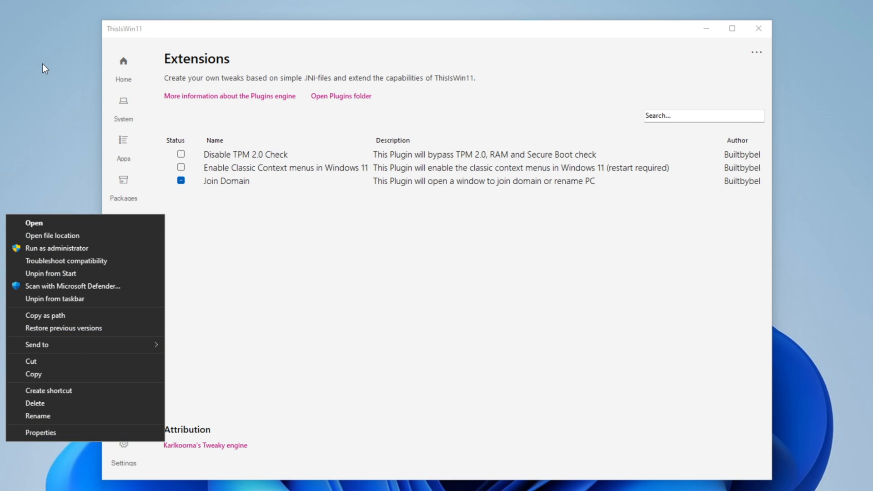
Enable the 'Enable Classic Context menus in Windows 11' extension.
left_click(308, 180)
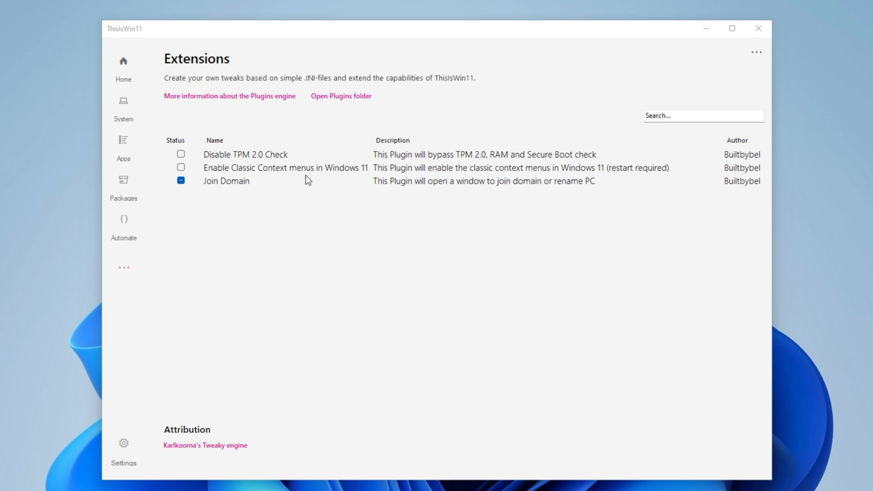
mouse_move(236, 170)
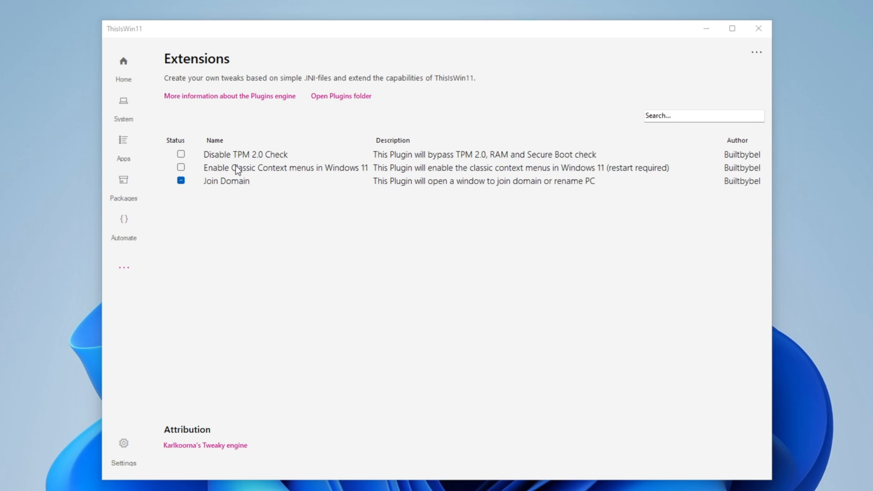
left_click(181, 167)
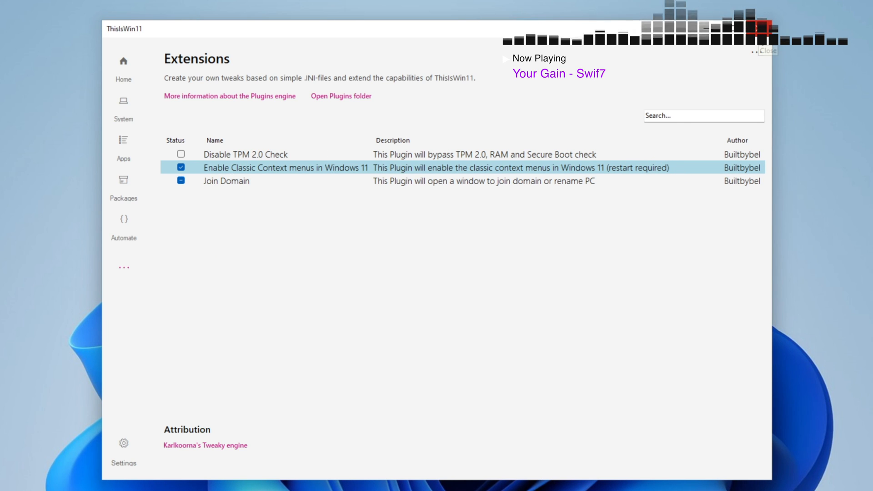
left_click(768, 50)
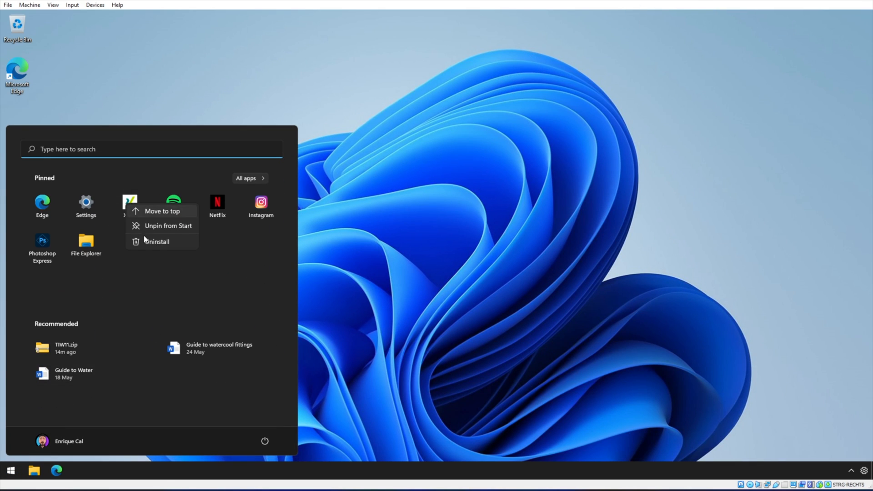
Uninstall XING and Spotify from Start, then launch Task Manager.
left_click(156, 241)
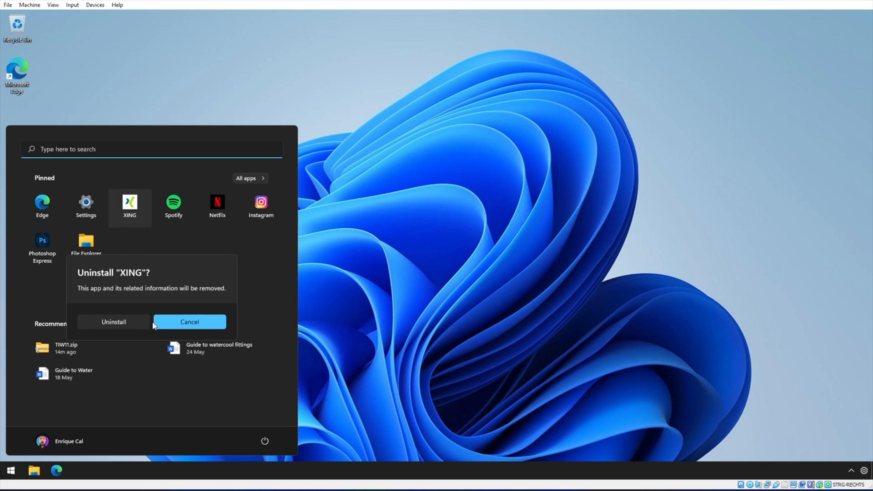
left_click(113, 322)
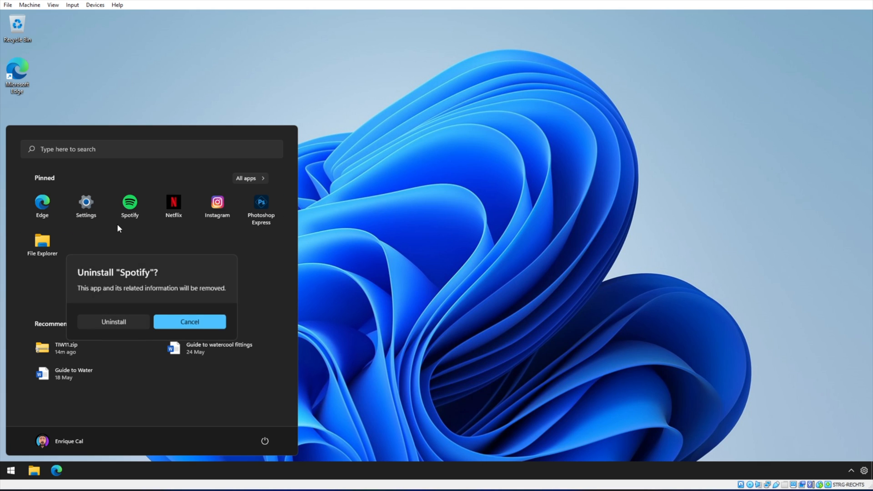
left_click(189, 321)
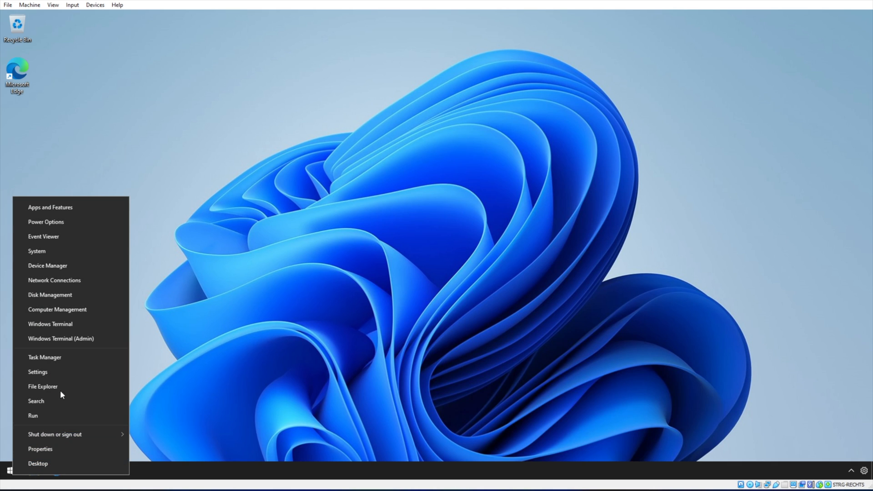
left_click(44, 357)
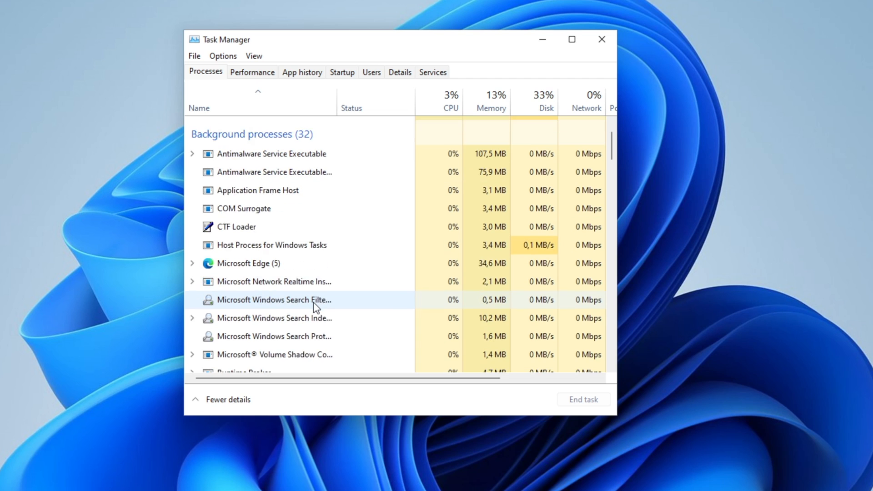
Review the 30 background processes in Task Manager and close it.
scroll("down", 3)
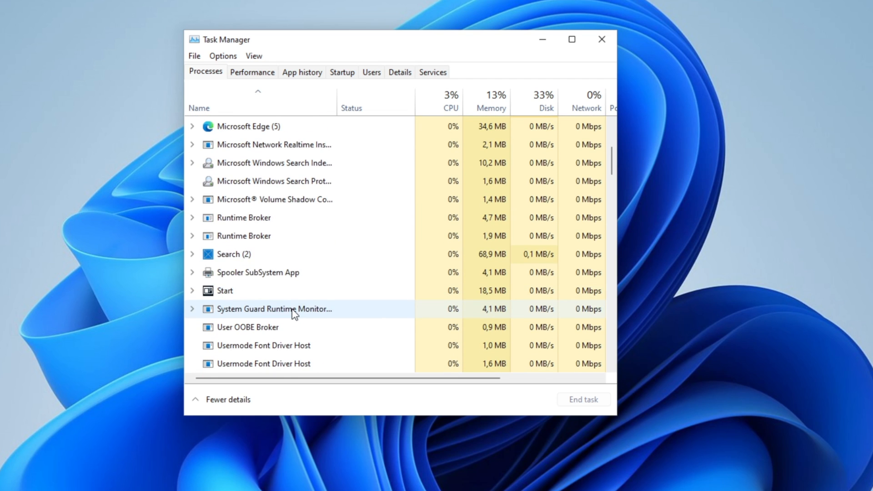
scroll("up", 3)
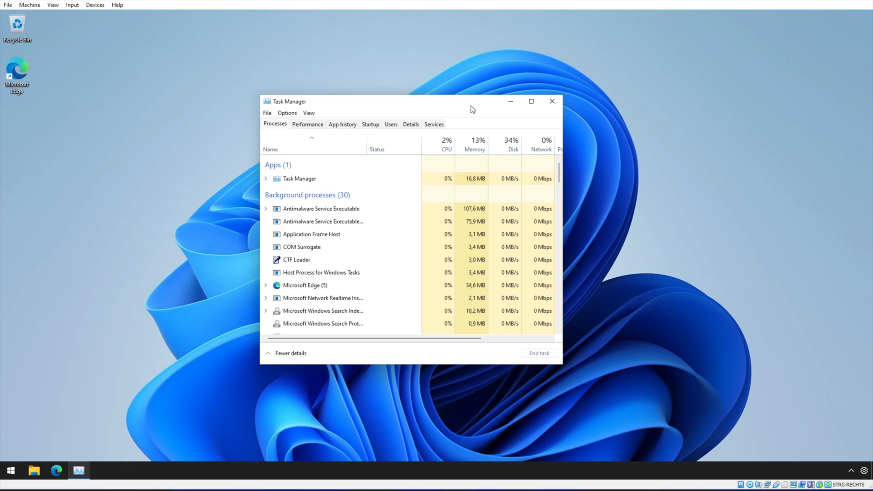
left_click(552, 102)
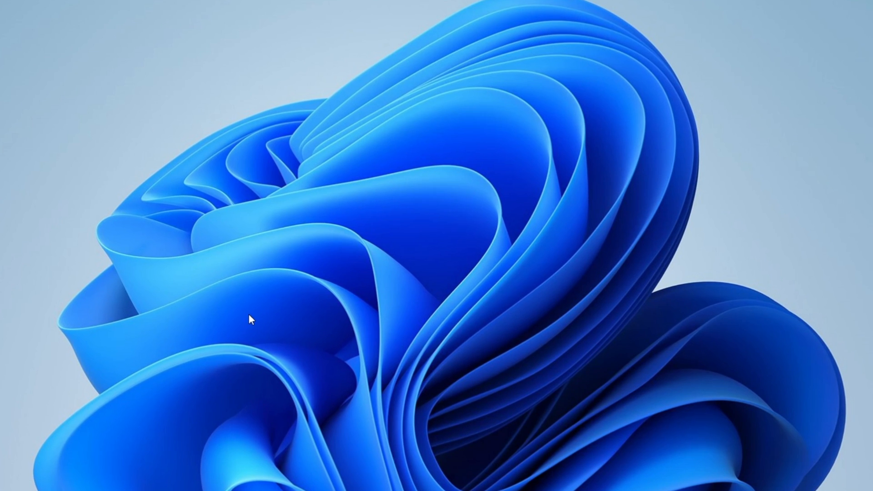